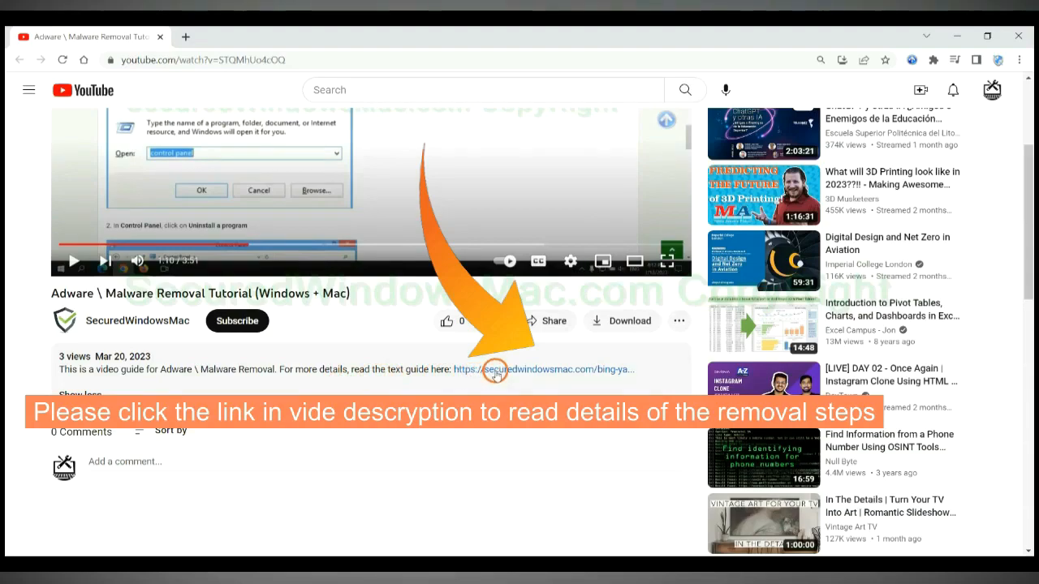
- Open the SecuredWindowsMac guide from the description and scroll to its SpyHunter removal section
left_click(542, 370)
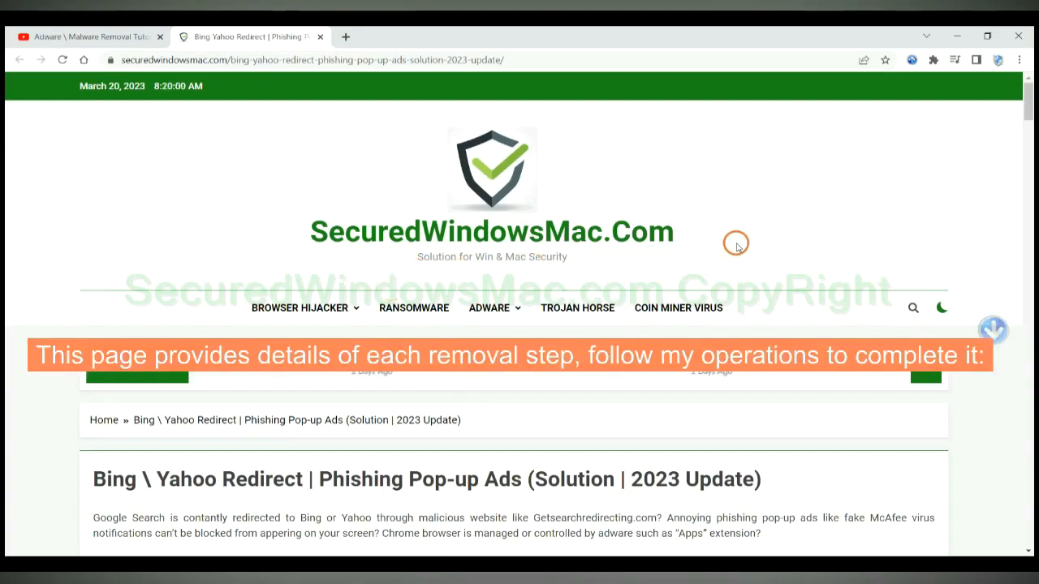
scroll("down", 3)
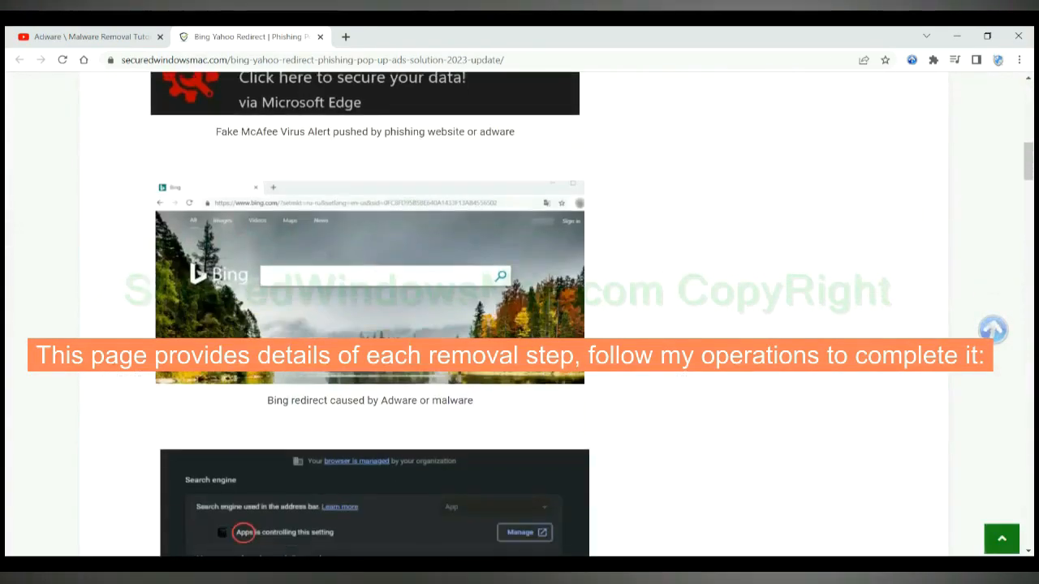
scroll("down", 3)
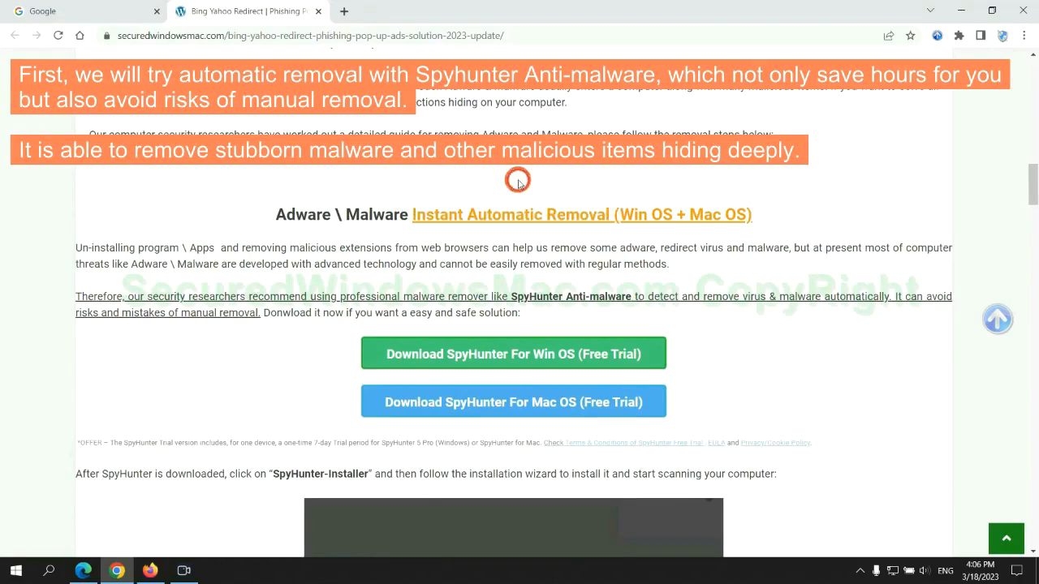
mouse_move(520, 247)
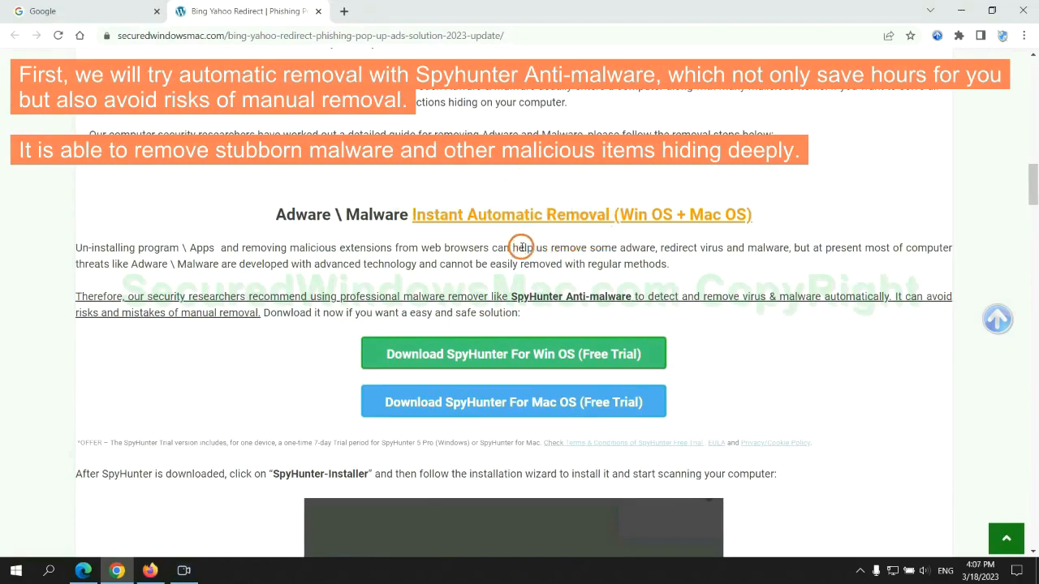
mouse_move(454, 253)
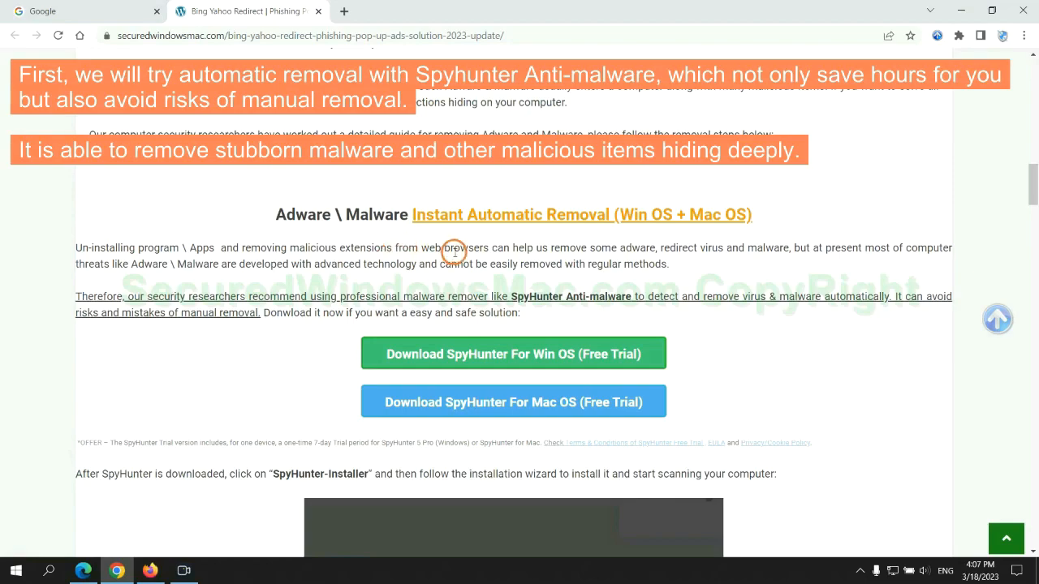
mouse_move(899, 274)
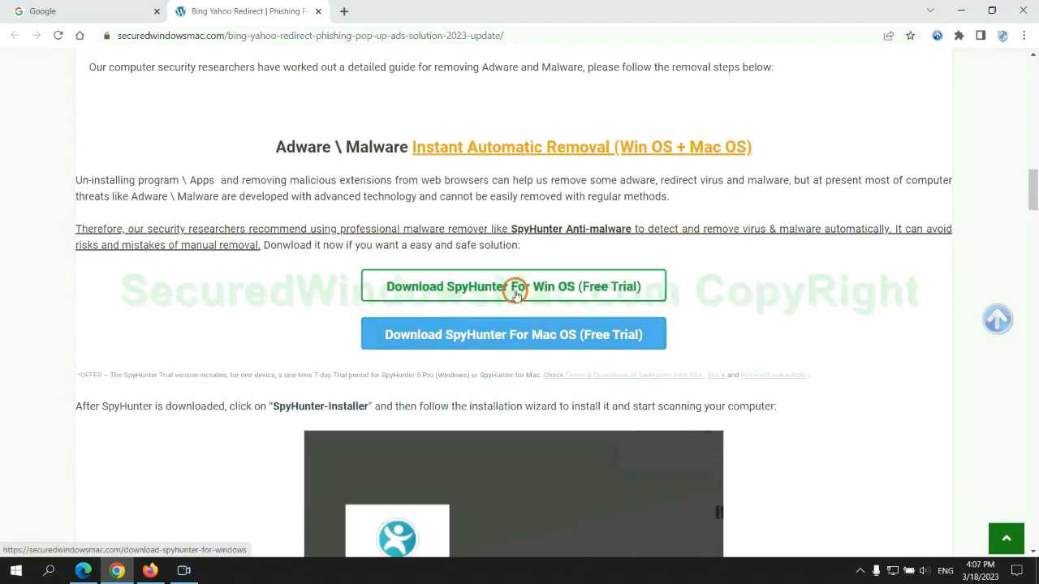
mouse_move(525, 334)
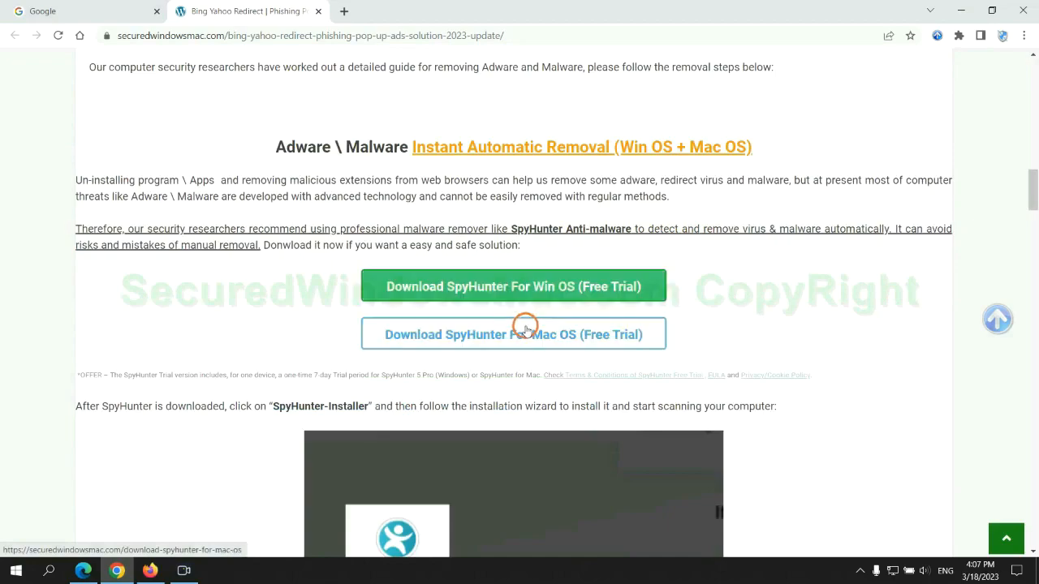
- Download SpyHunter for Win OS (Free Trial) and keep the file despite the harmful-file warning
scroll("down", 3)
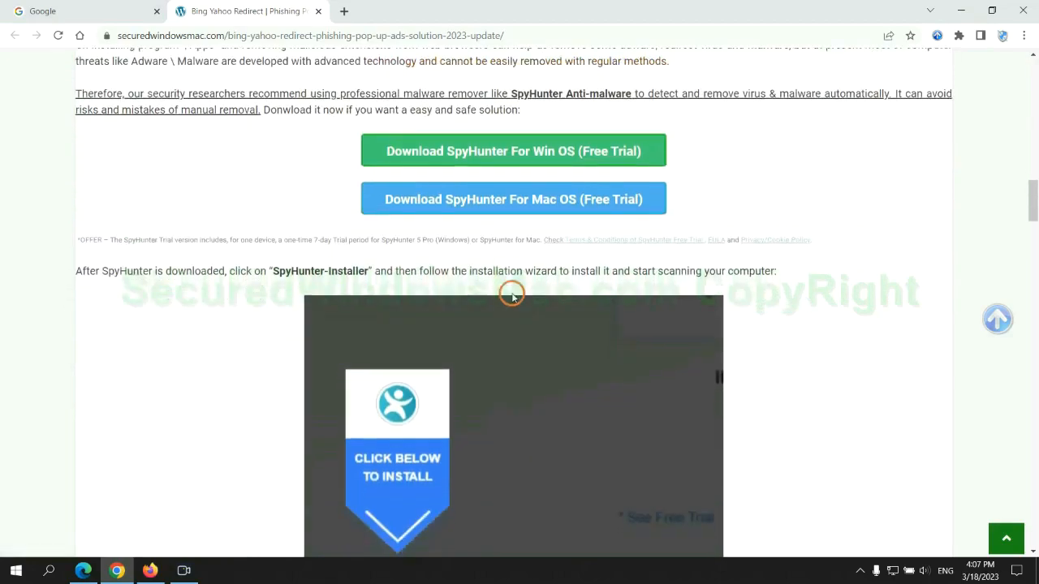
left_click(513, 151)
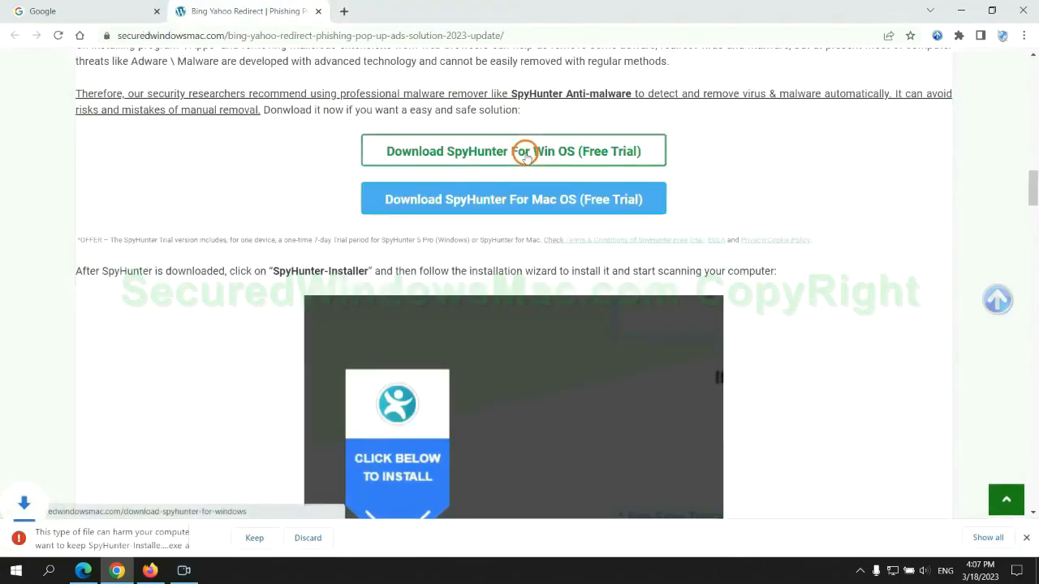
left_click(253, 538)
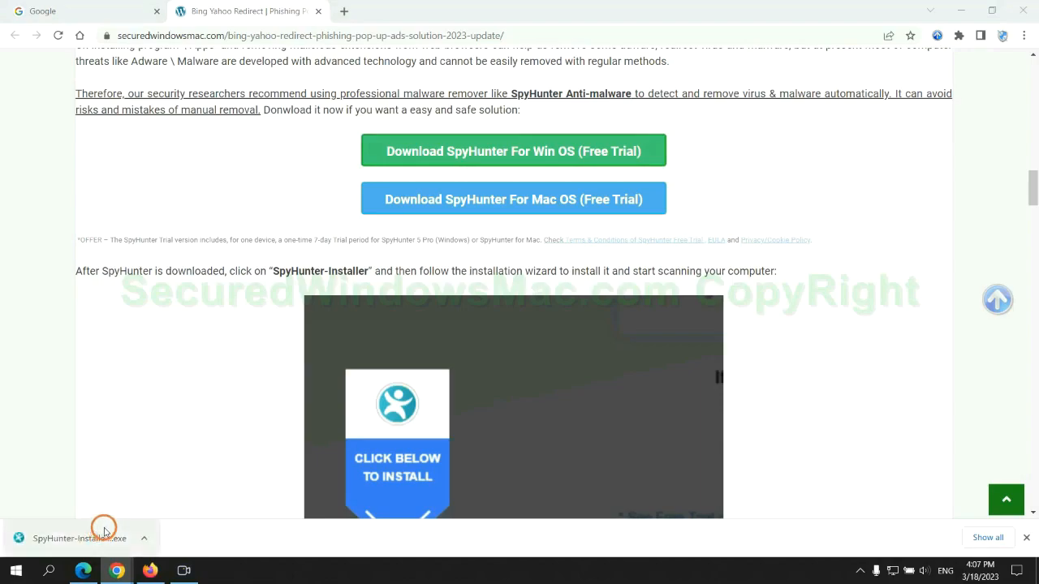
- Run the SpyHunter installer, accepting the license agreement and privacy policy
left_click(80, 539)
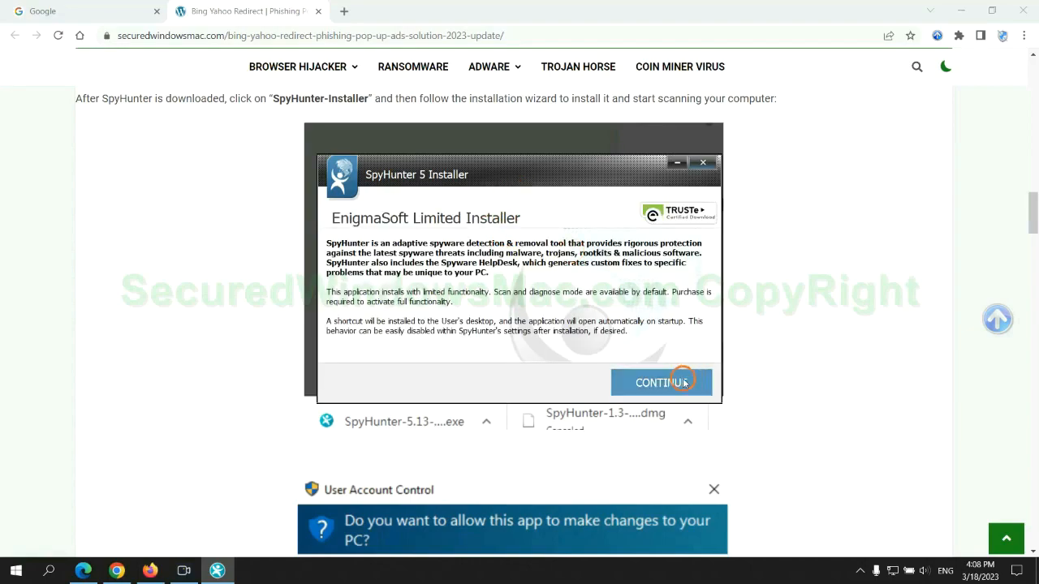
left_click(660, 383)
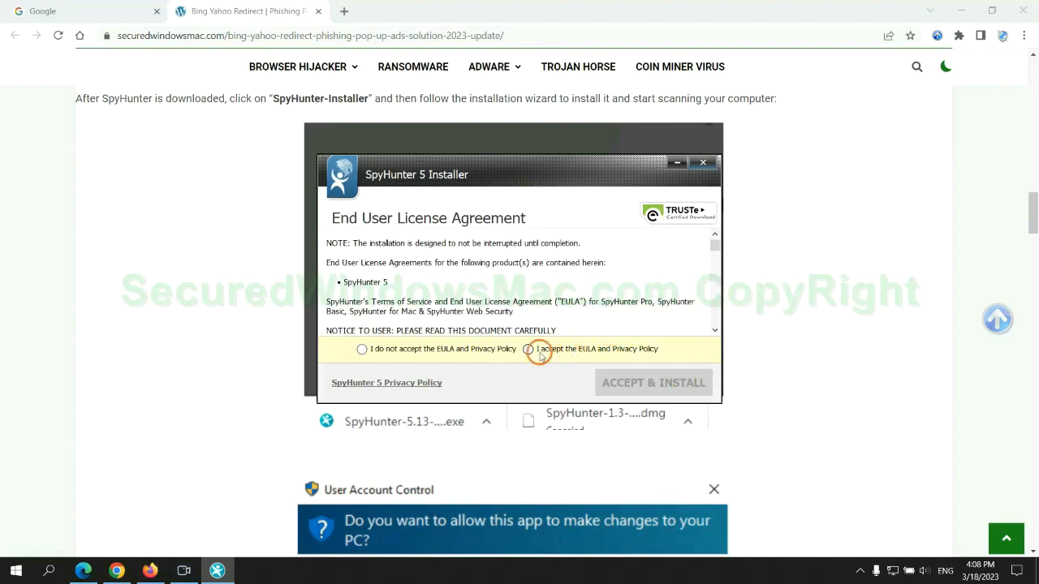
left_click(652, 383)
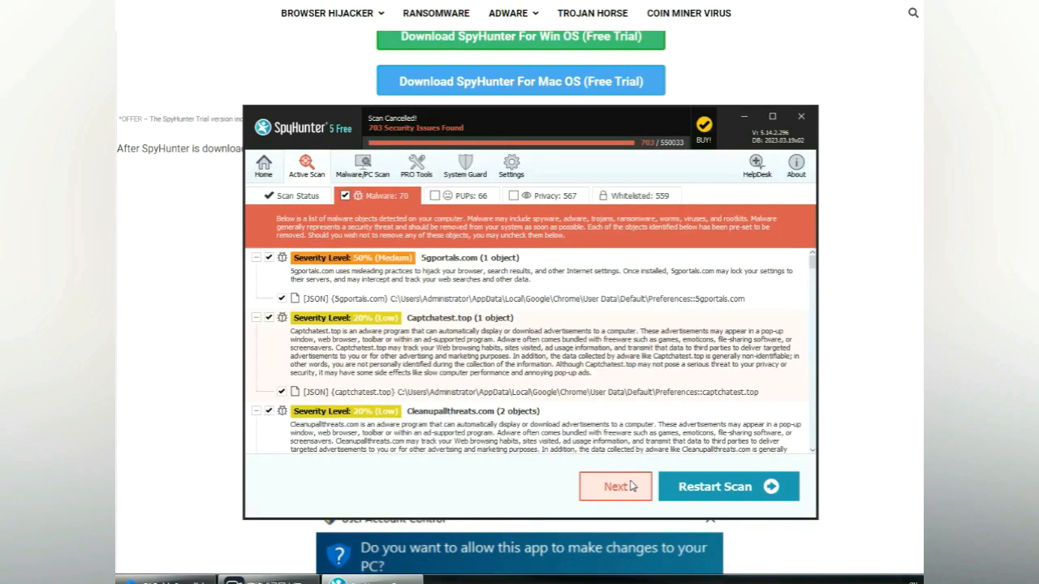
mouse_move(636, 486)
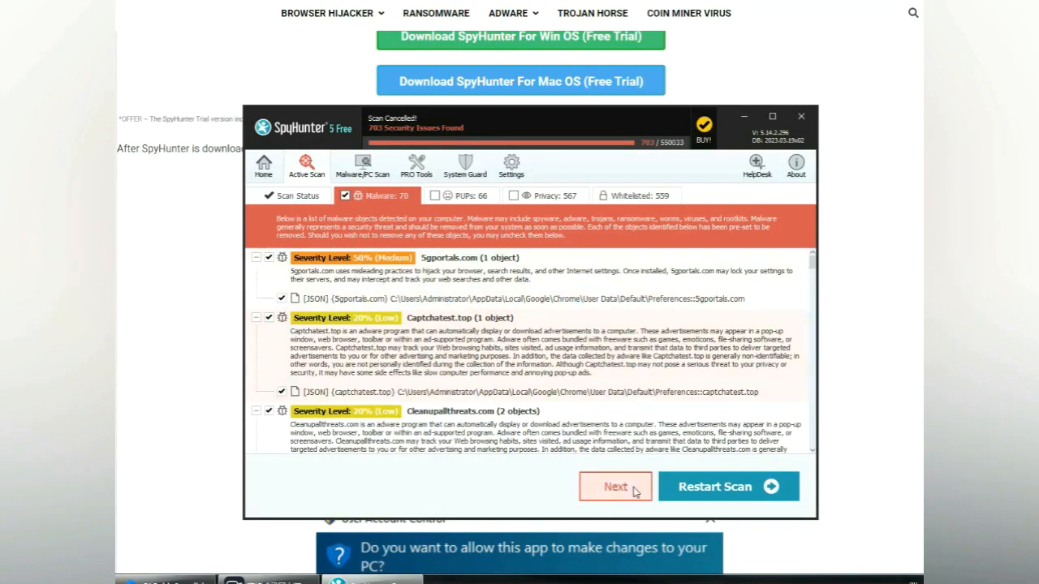
- Proceed past the detected threats and start the 7-day free trial registration
left_click(614, 487)
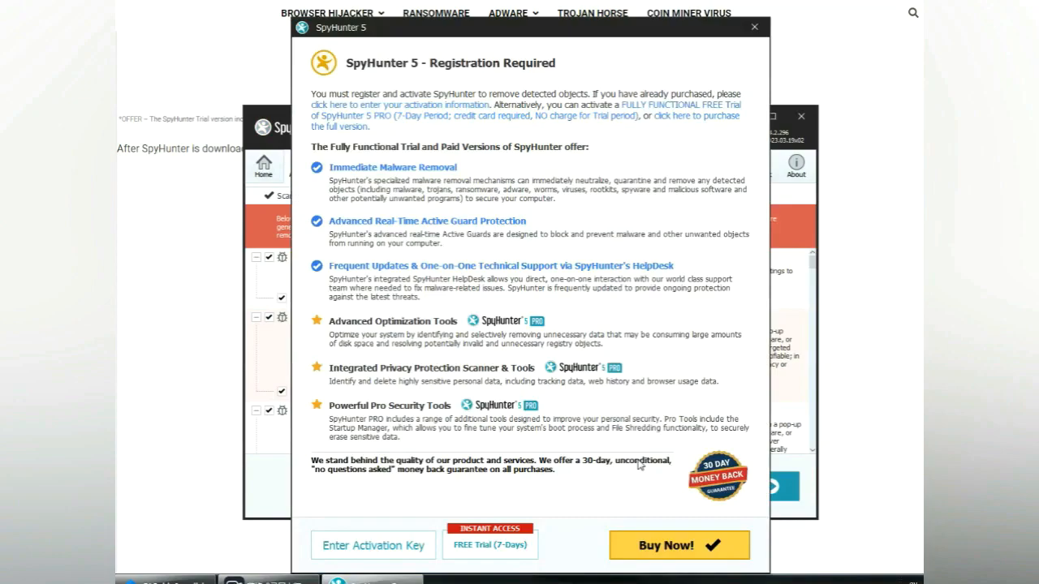
mouse_move(456, 88)
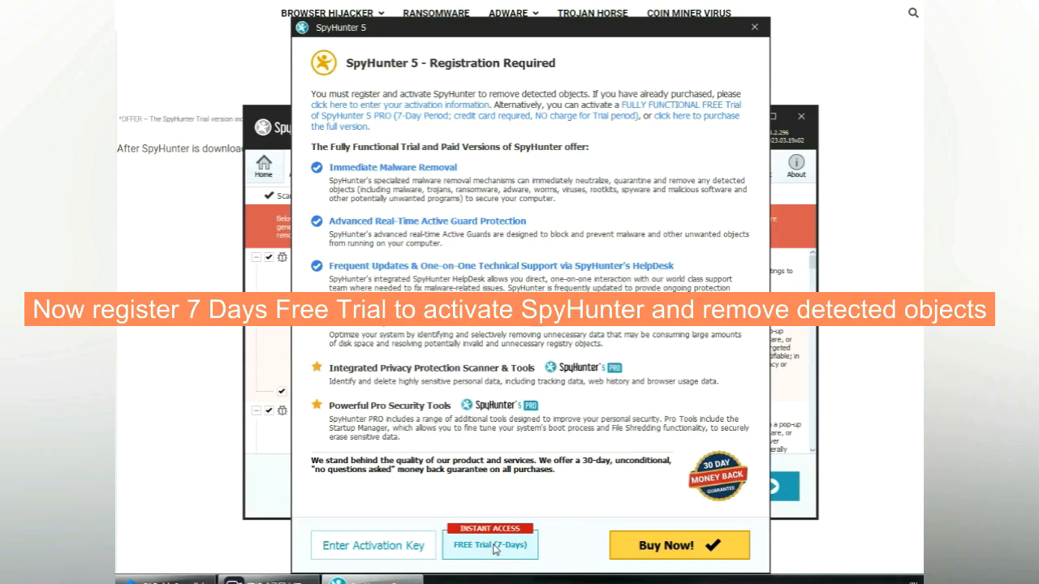
left_click(490, 545)
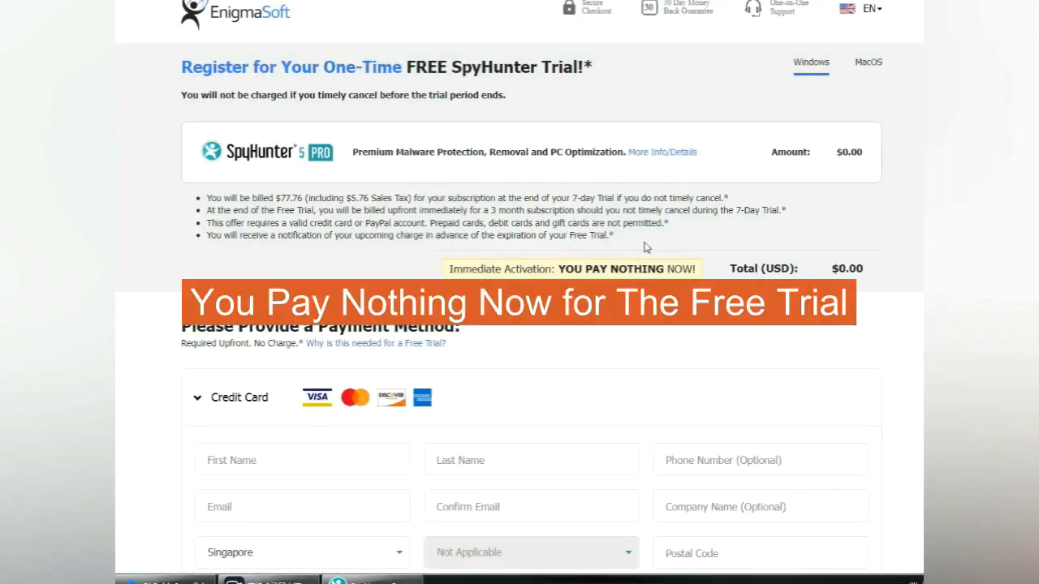
mouse_move(642, 269)
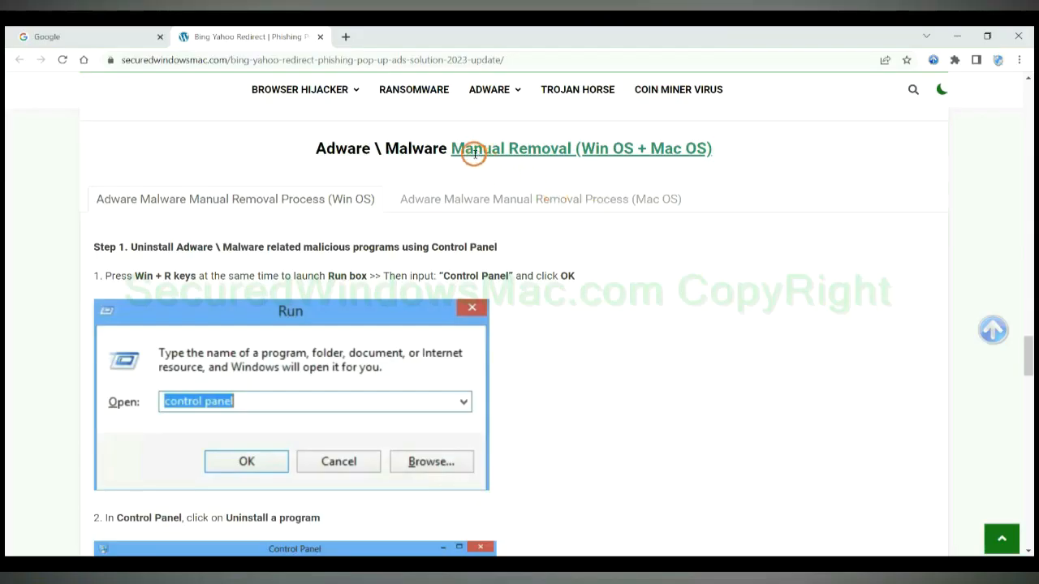
mouse_move(487, 166)
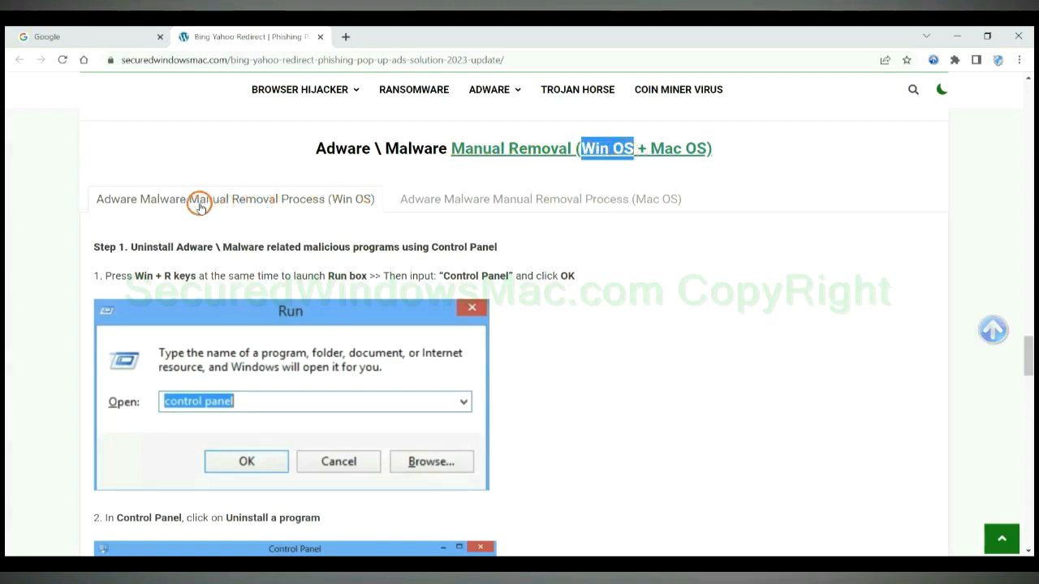
mouse_move(649, 144)
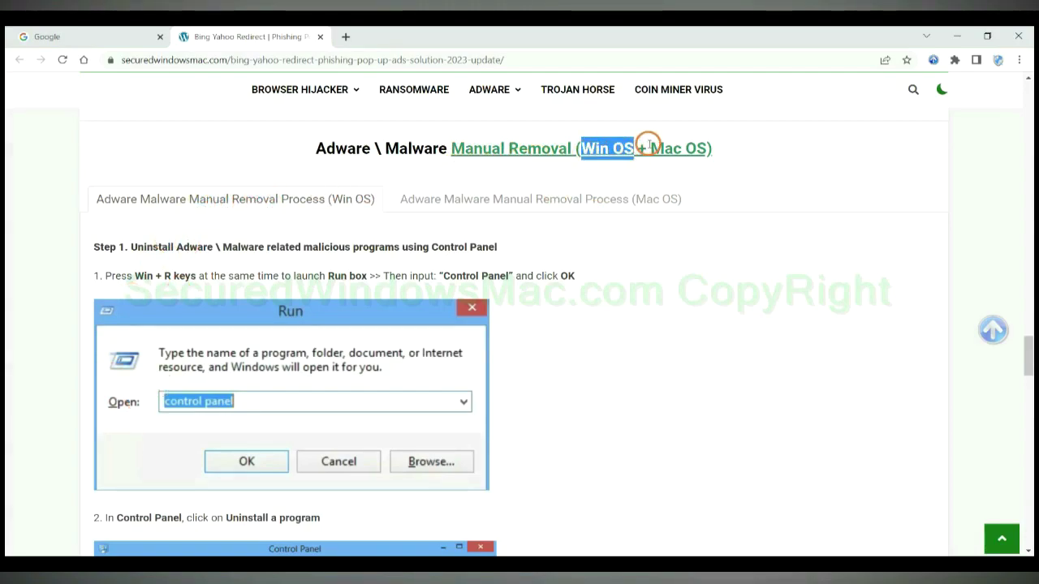
left_click(539, 198)
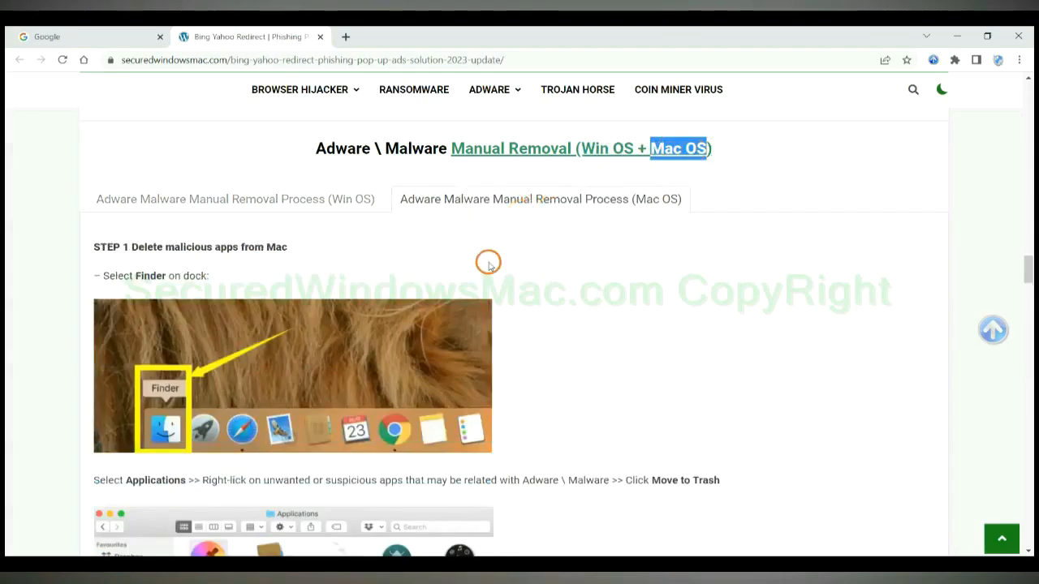
left_click(234, 198)
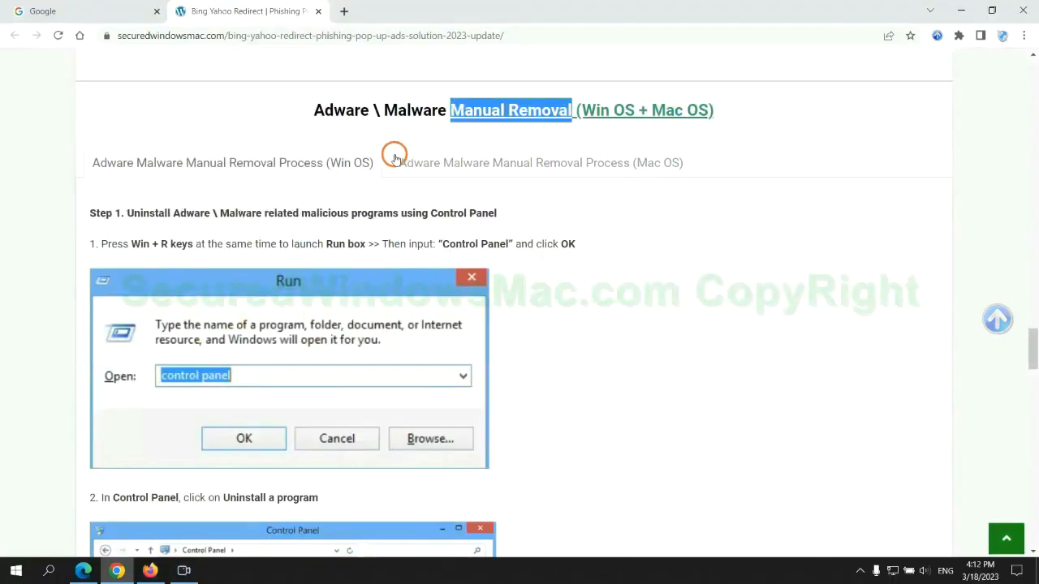
scroll("up", 3)
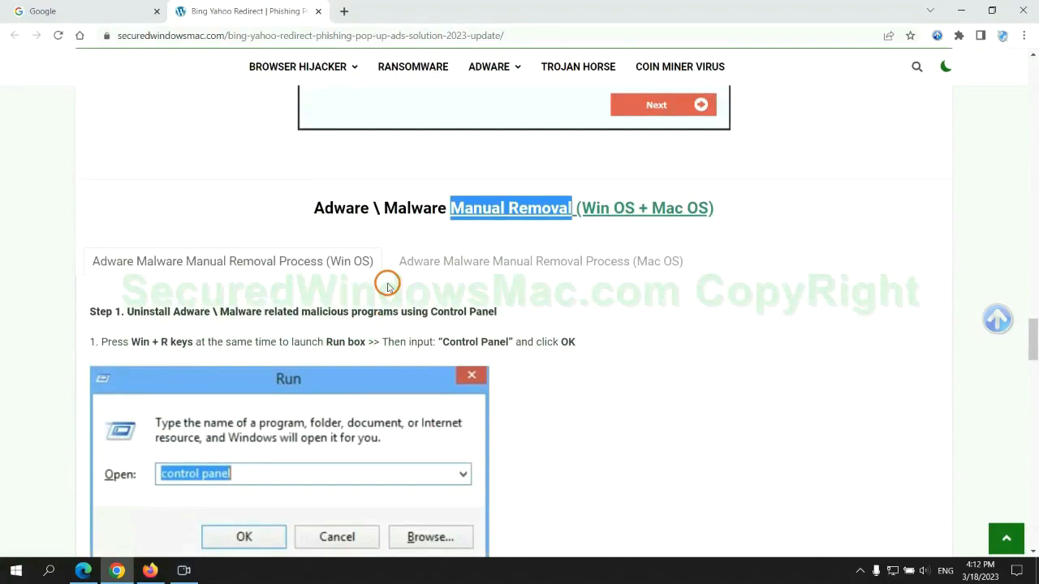
scroll("down", 3)
type("control pan")
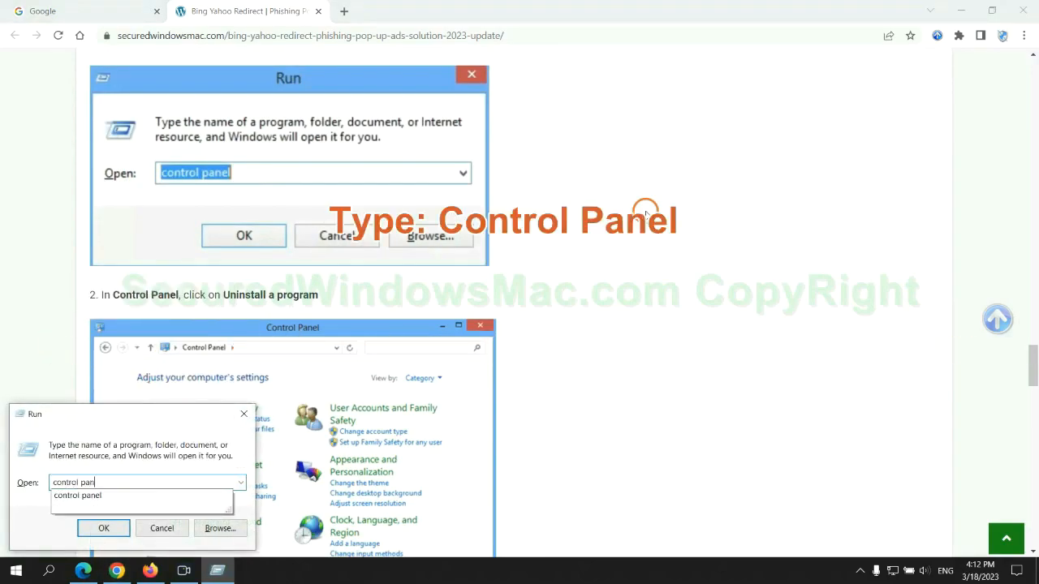
left_click(104, 528)
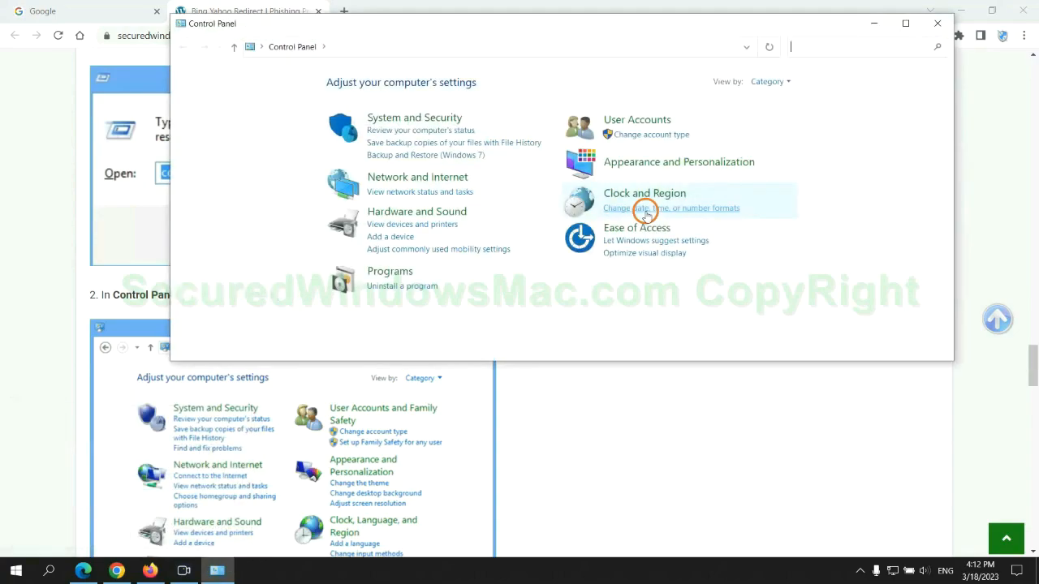
left_click(402, 285)
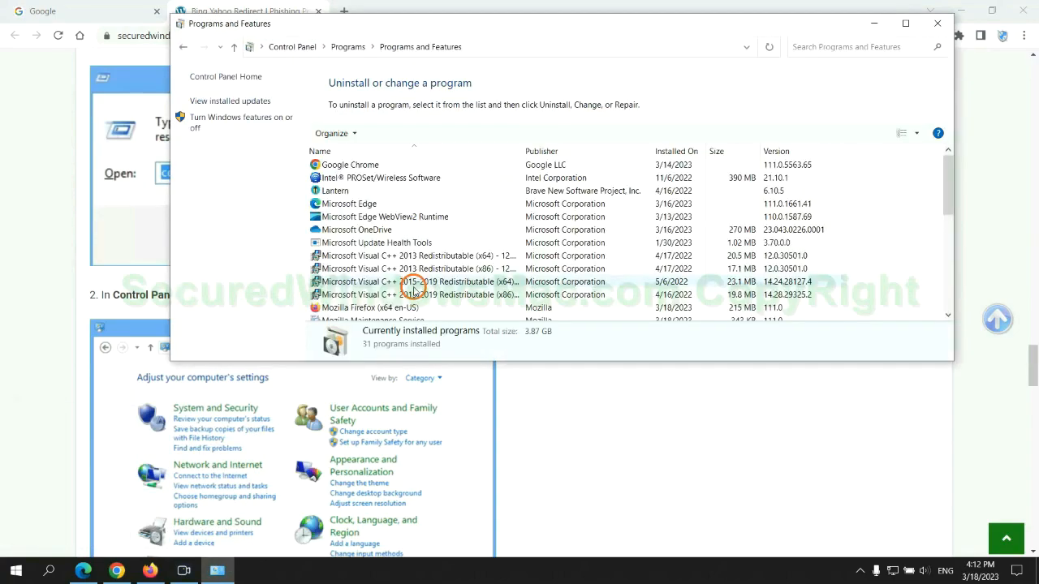
left_click(334, 191)
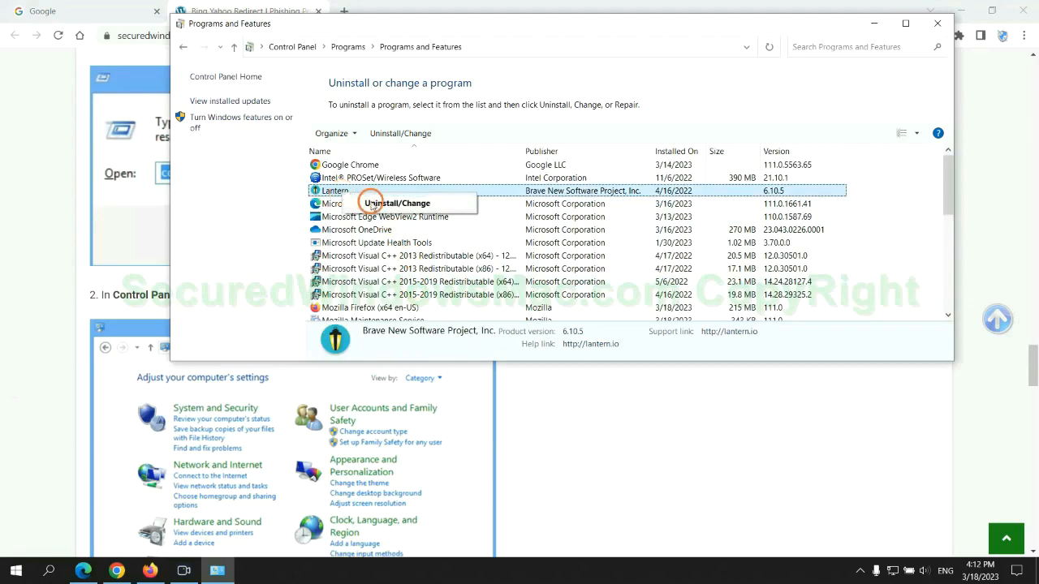
left_click(937, 22)
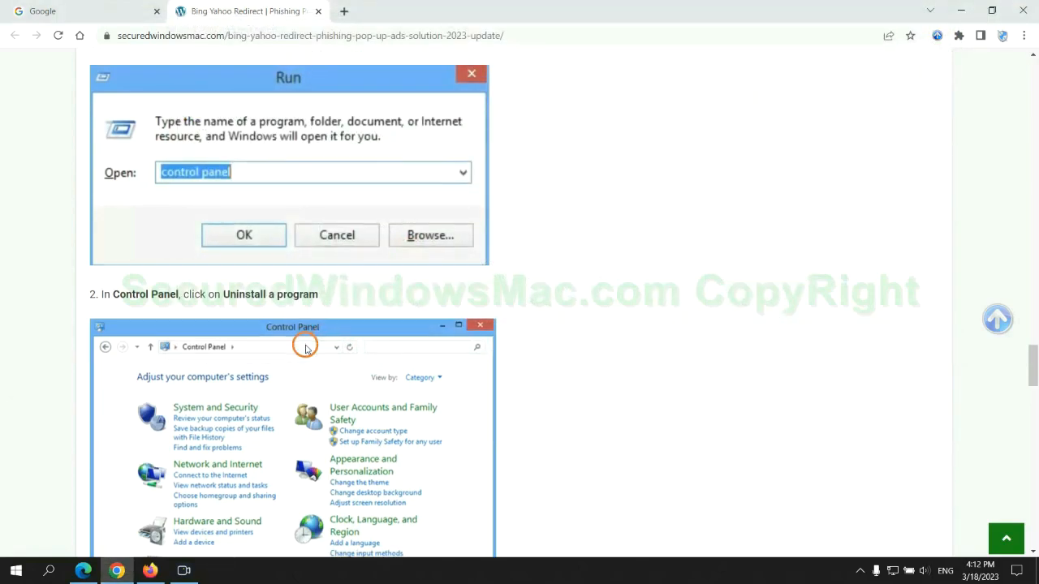
scroll("down", 3)
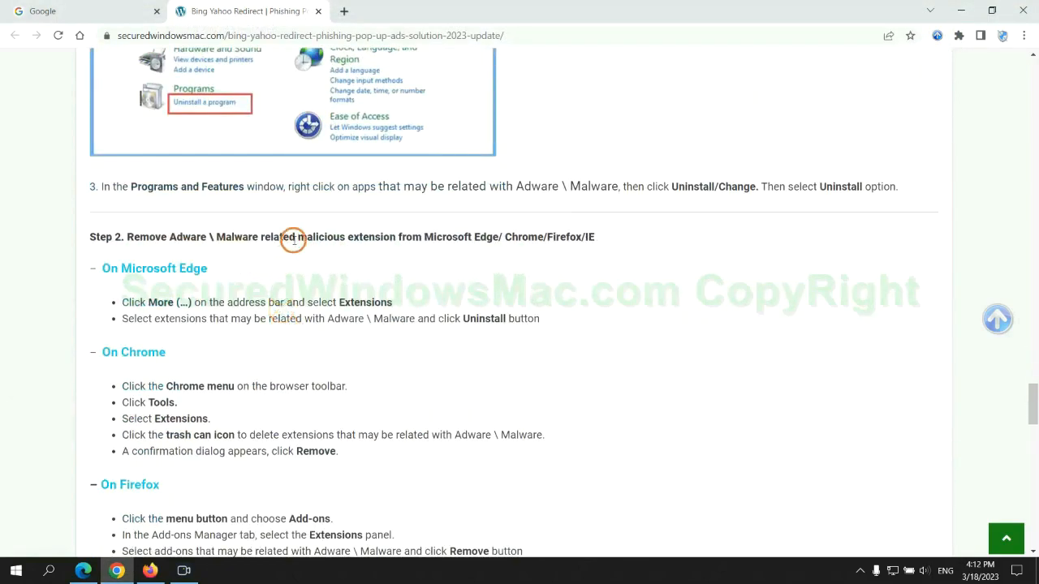
mouse_move(266, 282)
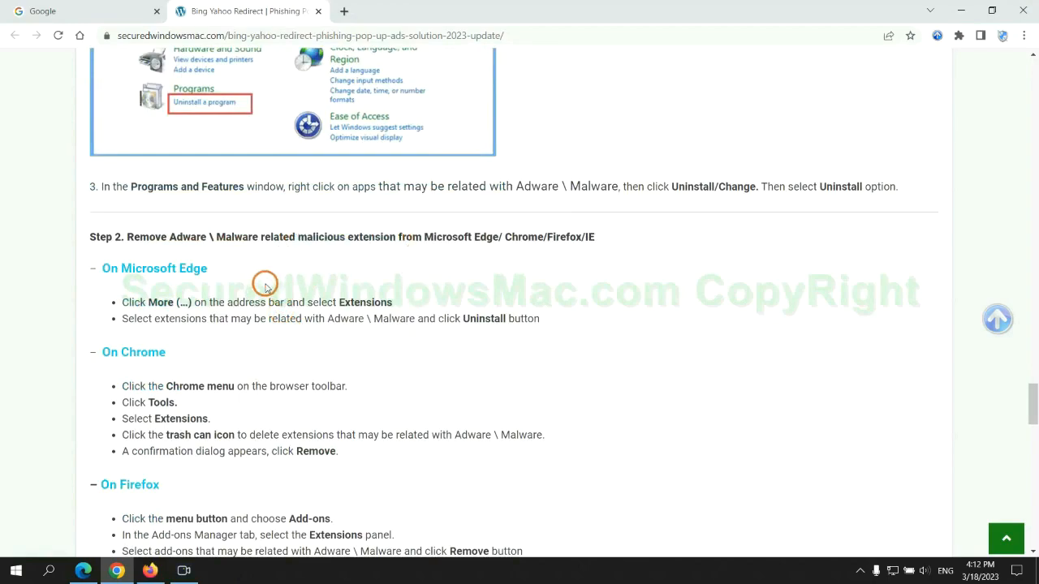
mouse_move(786, 204)
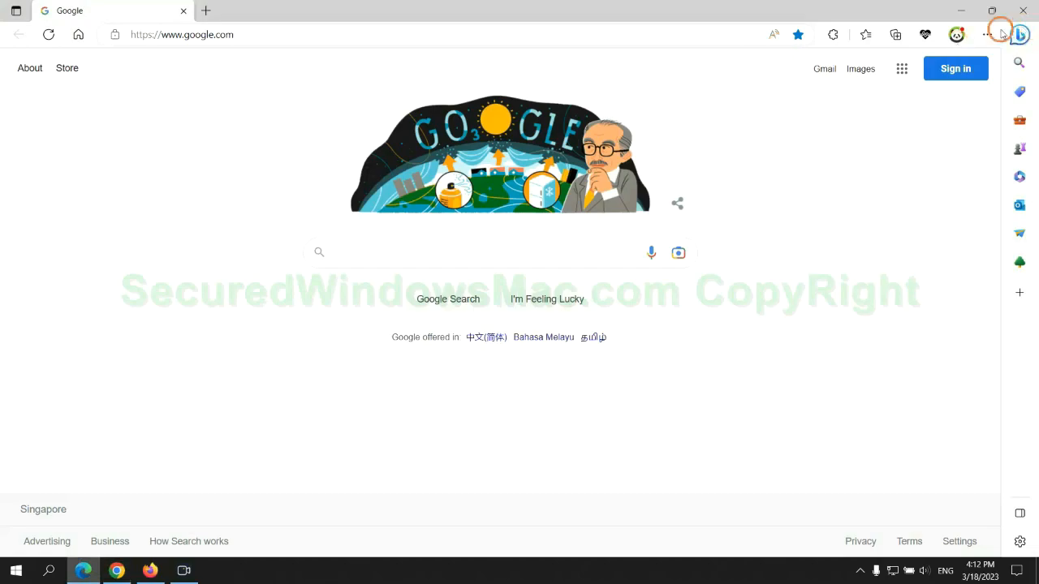
mouse_move(859, 36)
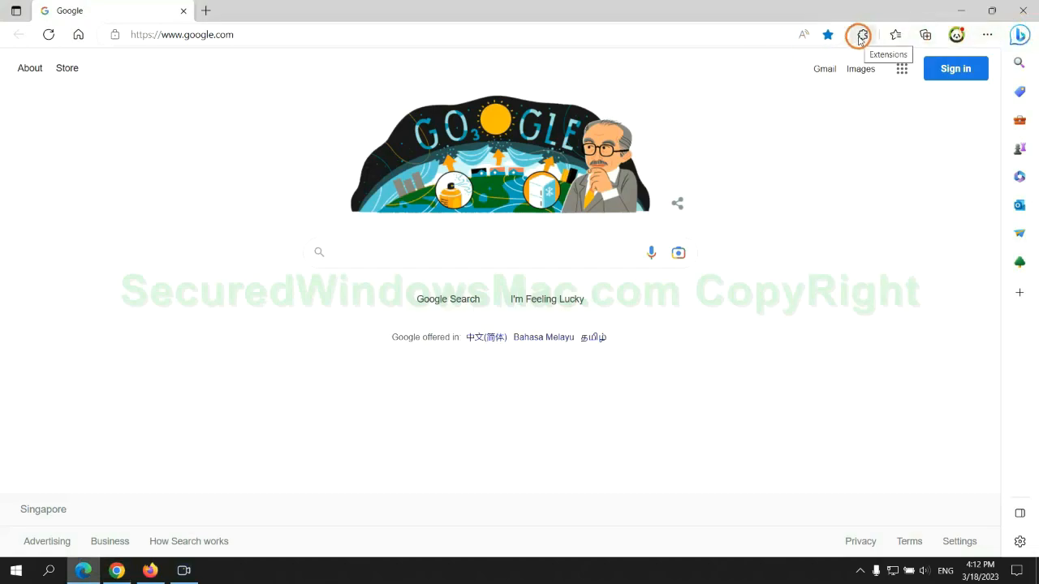
- Remove the McAfee WebAdvisor extension from Edge's extensions page and confirm
left_click(858, 34)
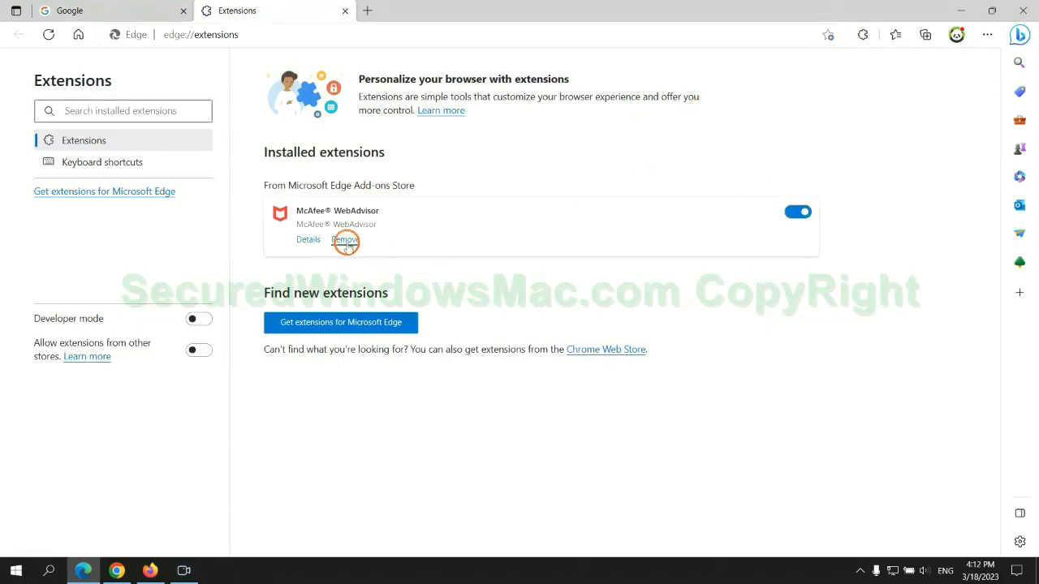
left_click(344, 240)
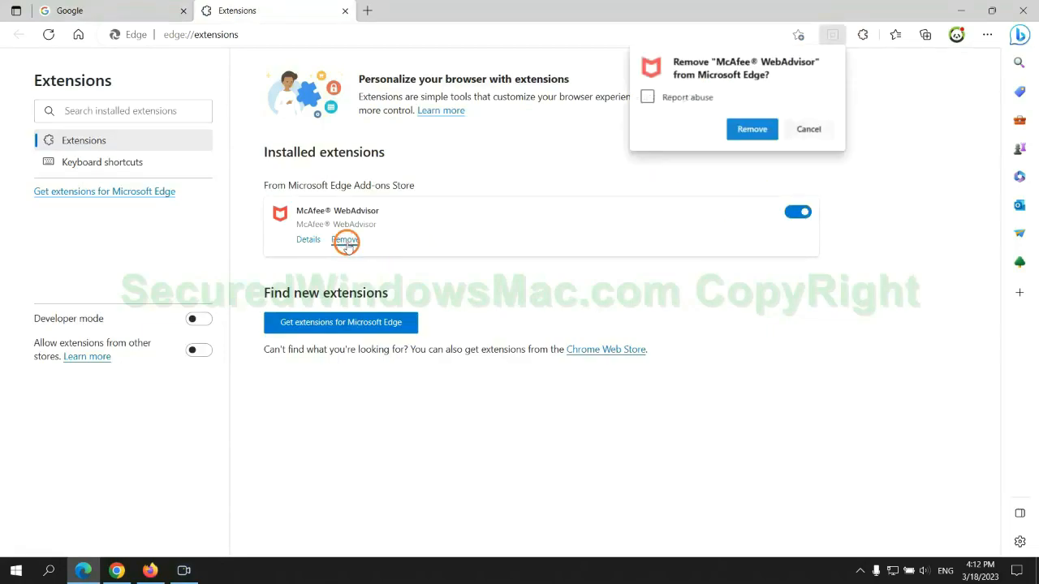
left_click(750, 130)
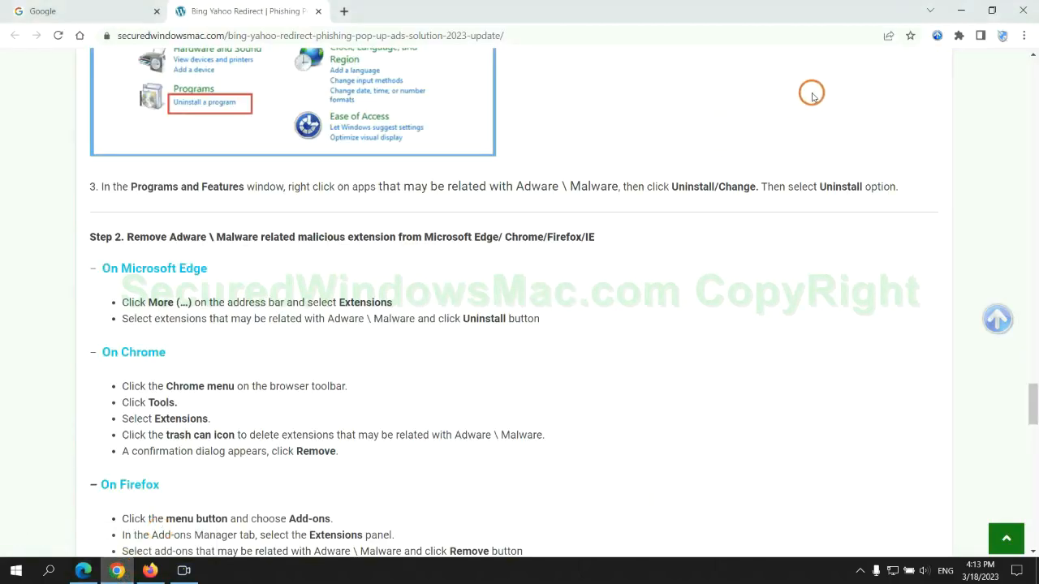
- Remove the Ecosia extension from Chrome's extensions page and close its feedback page
left_click(958, 36)
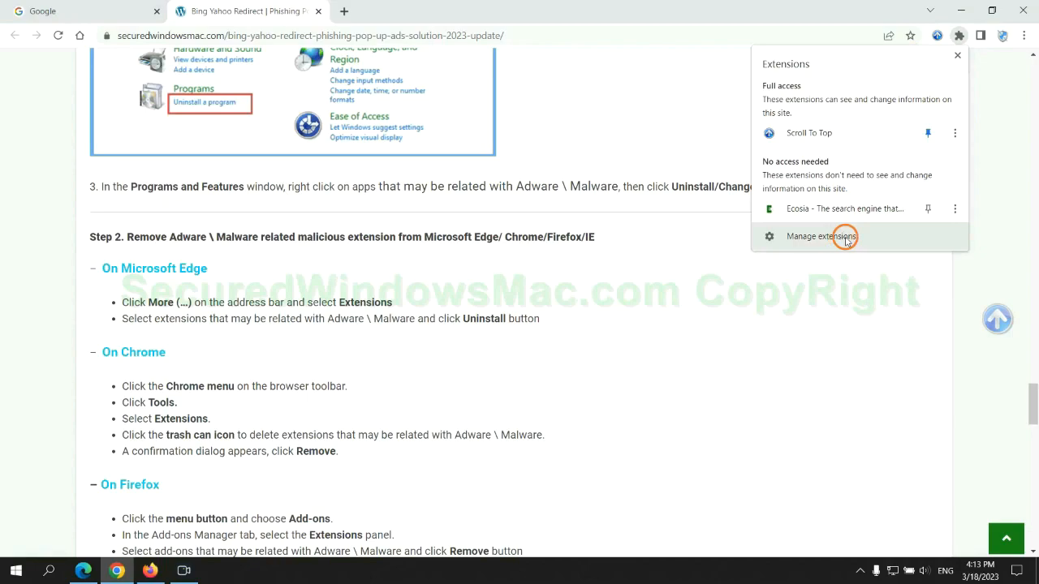
left_click(822, 237)
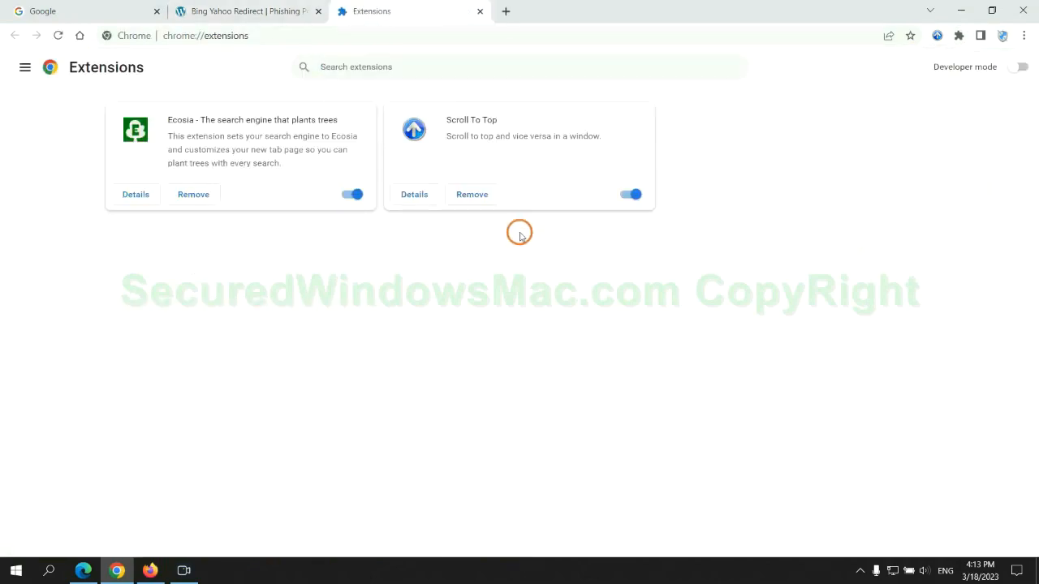
left_click(193, 195)
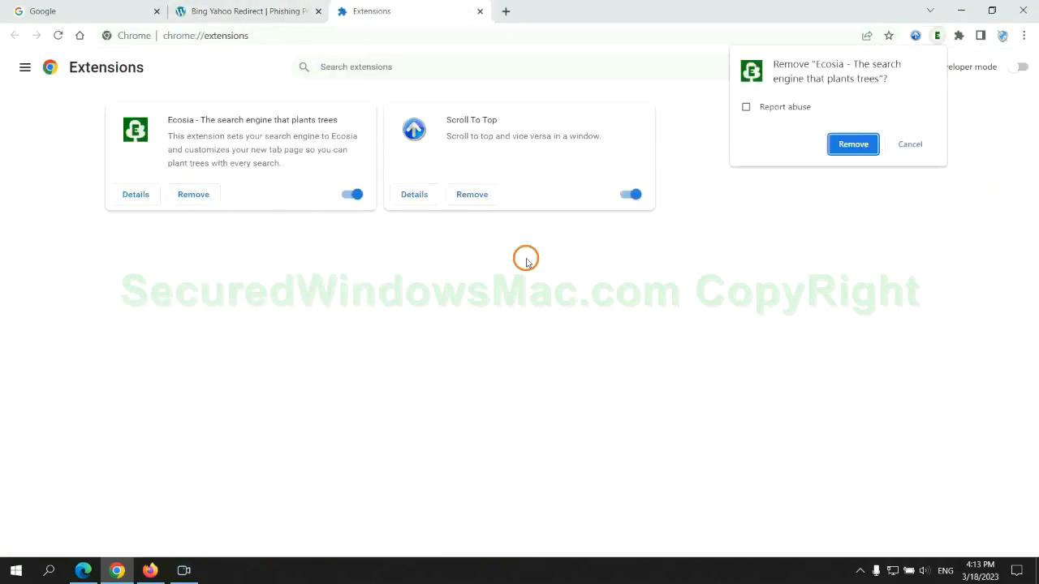
left_click(852, 142)
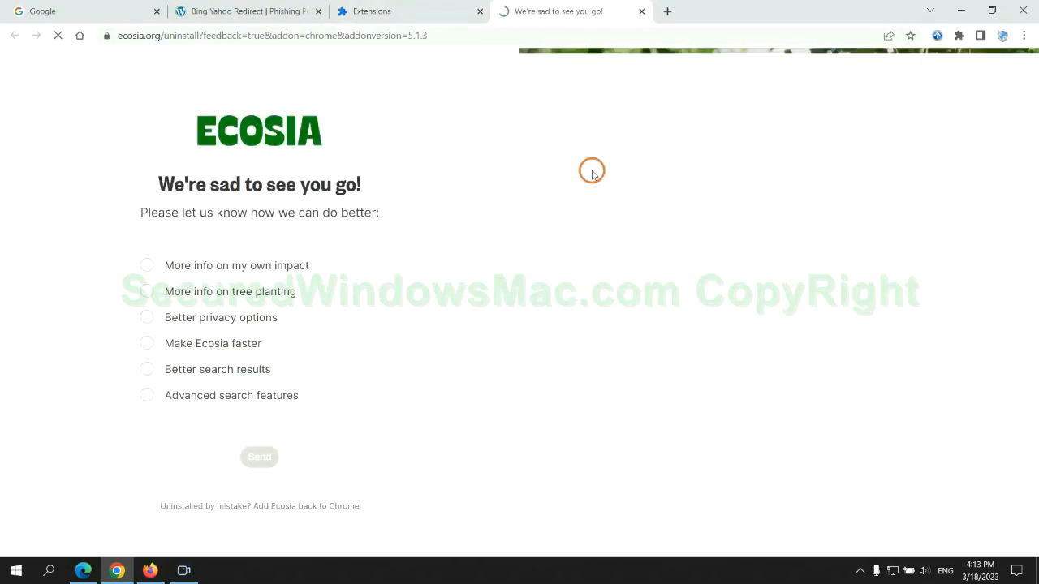
left_click(641, 12)
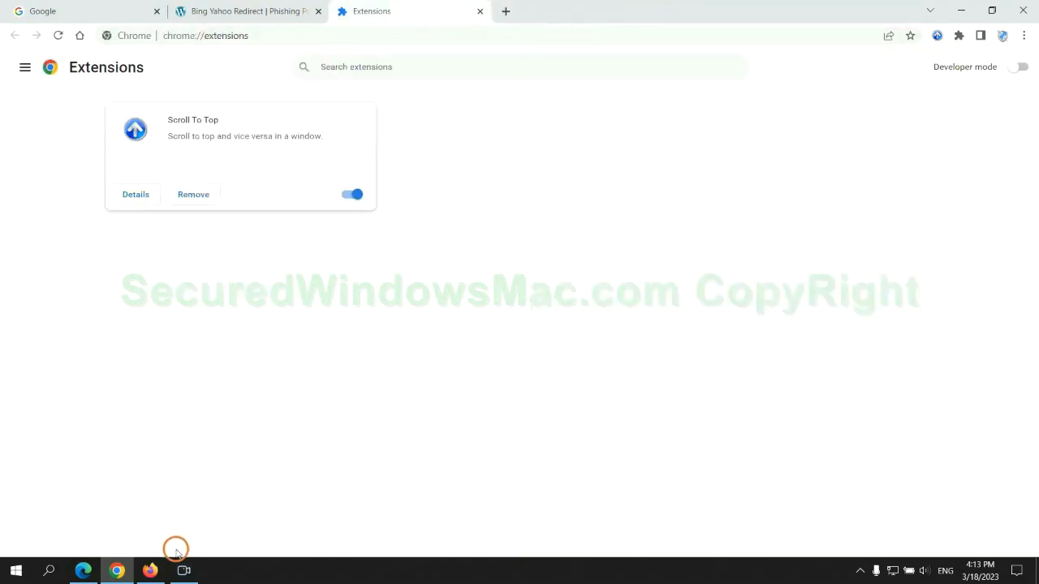
- In Firefox's add-ons manager, remove the Enhancer for YouTube add-on and confirm
left_click(150, 572)
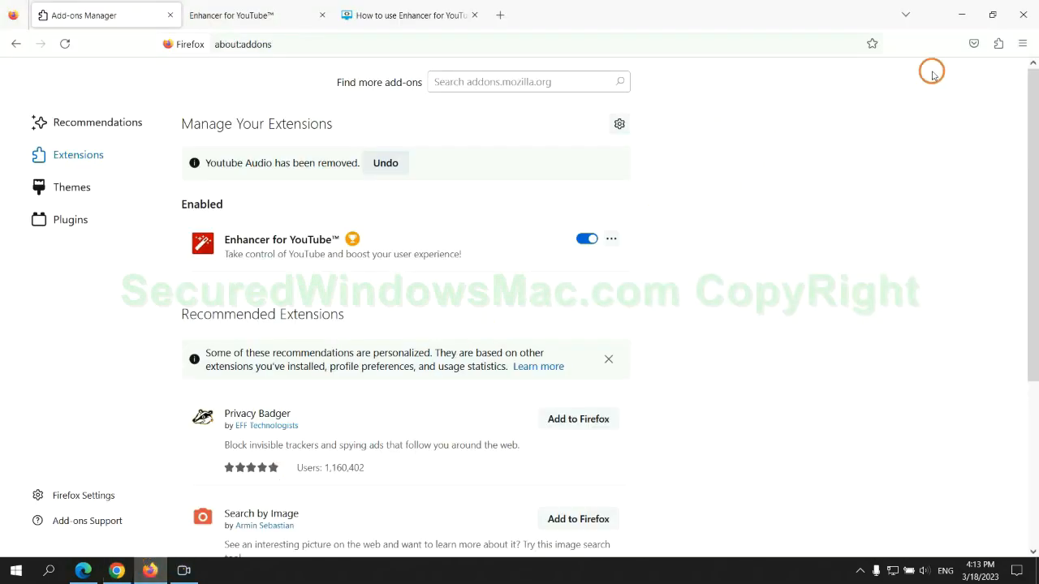
left_click(997, 43)
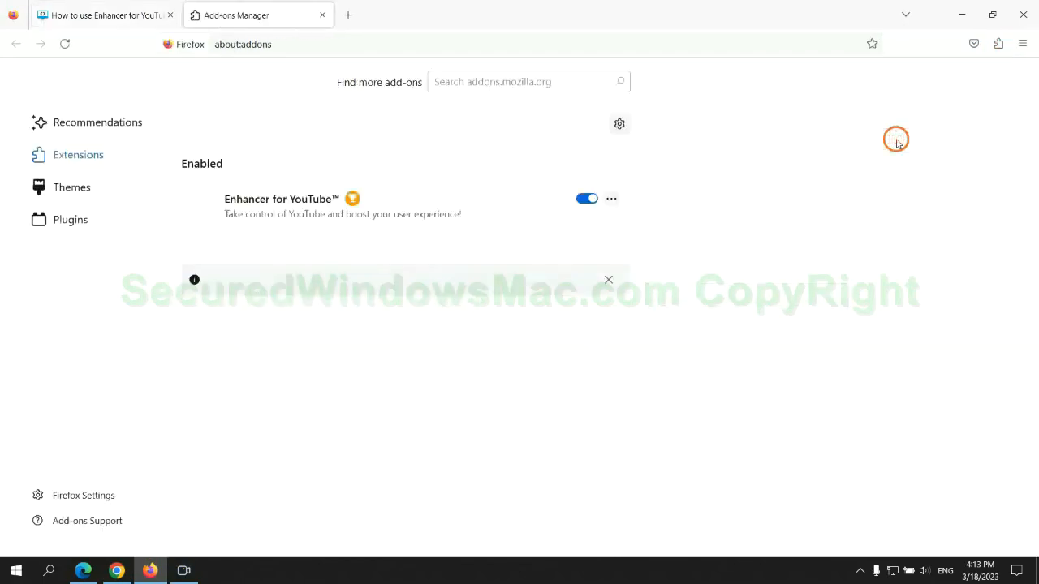
left_click(610, 198)
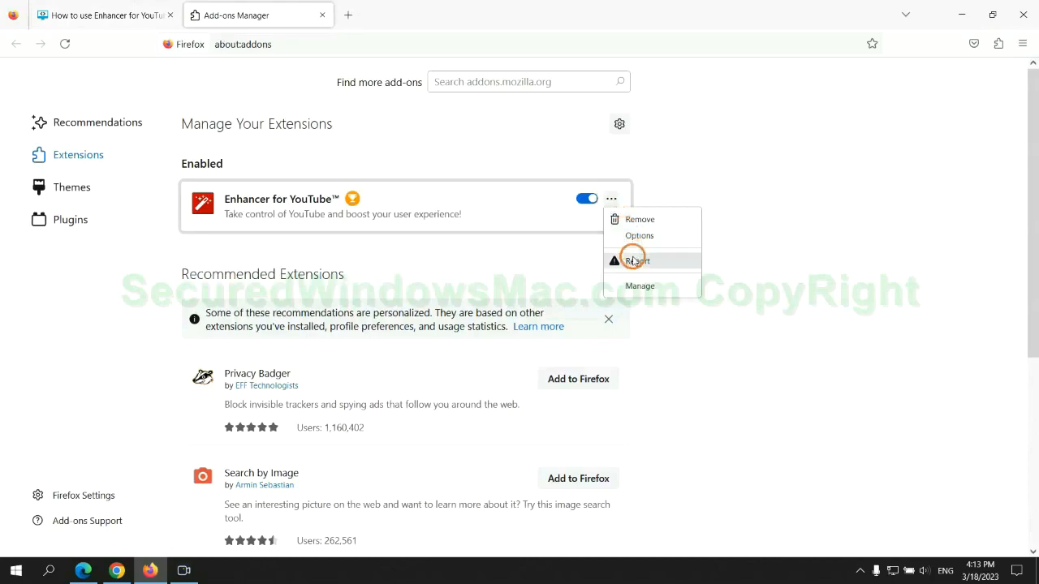
left_click(640, 217)
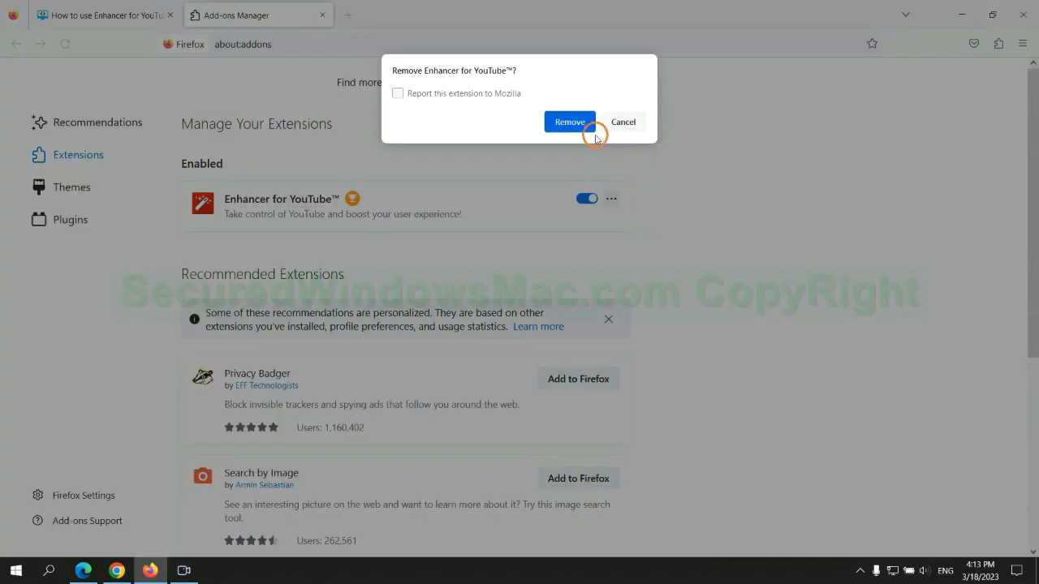
left_click(568, 122)
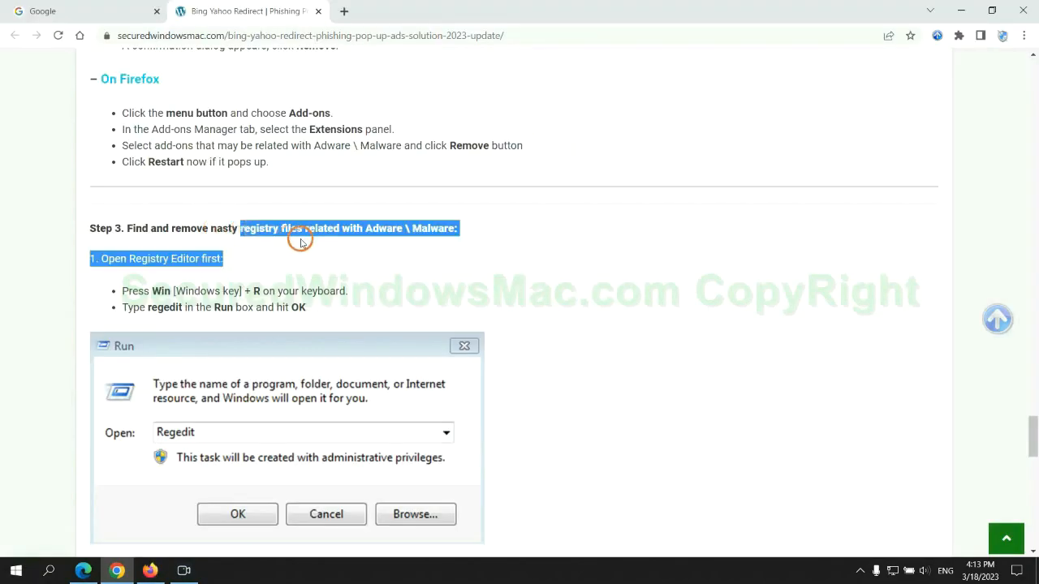
- Enter 'regedit' in the Windows Run box, following the guide's step 3
scroll("down", 3)
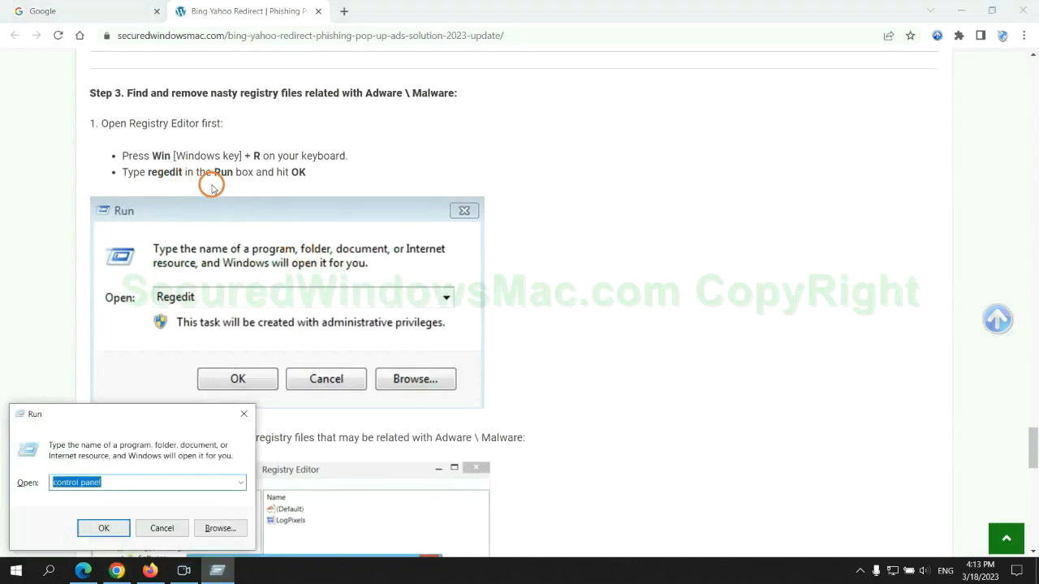
type("regedi")
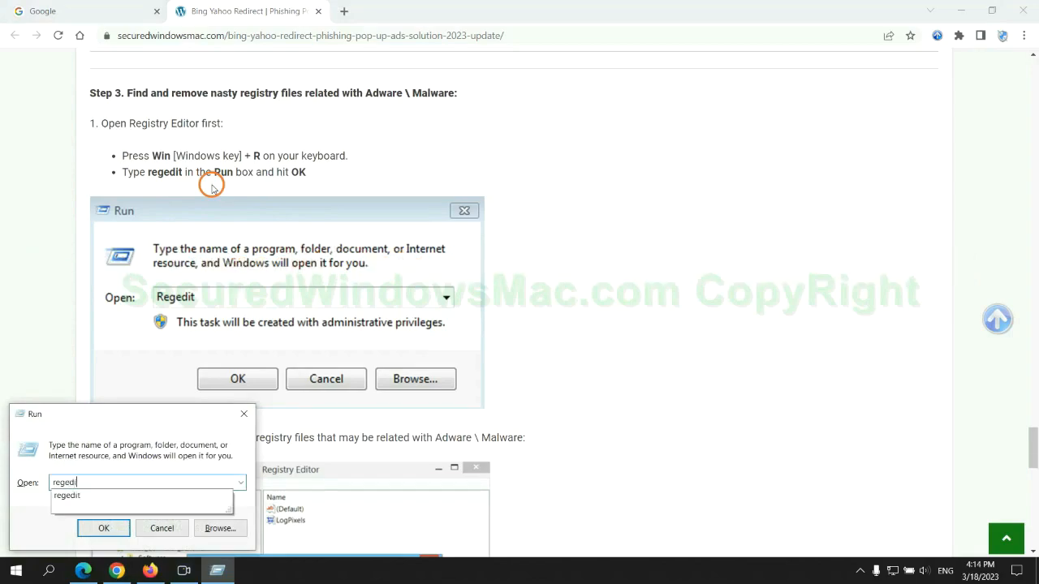
- Launch Registry Editor, search for 'Apps' via Edit > Find, and inspect the ShowAppsOnTaskbar value
left_click(104, 529)
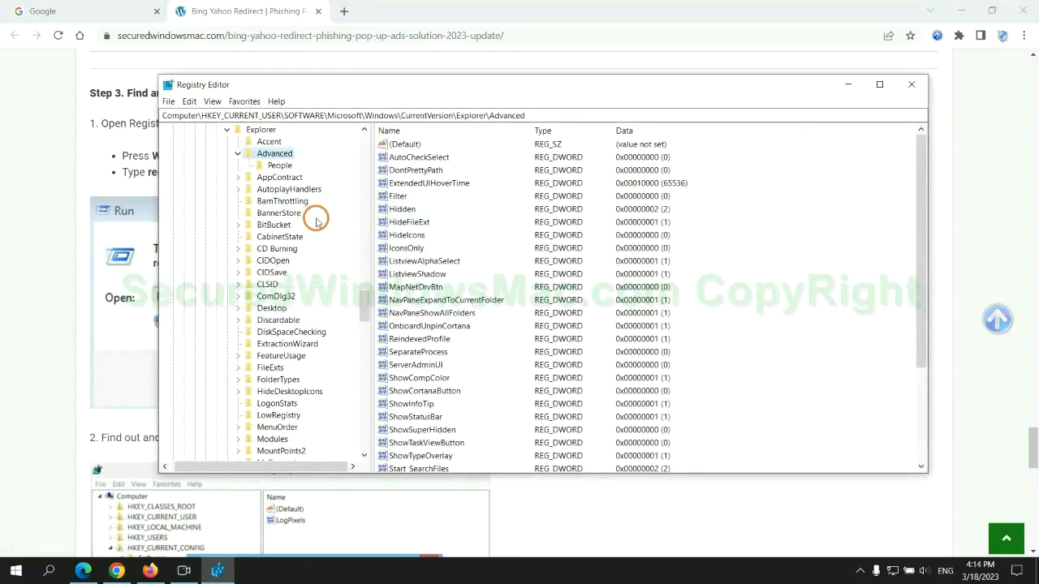
left_click(188, 100)
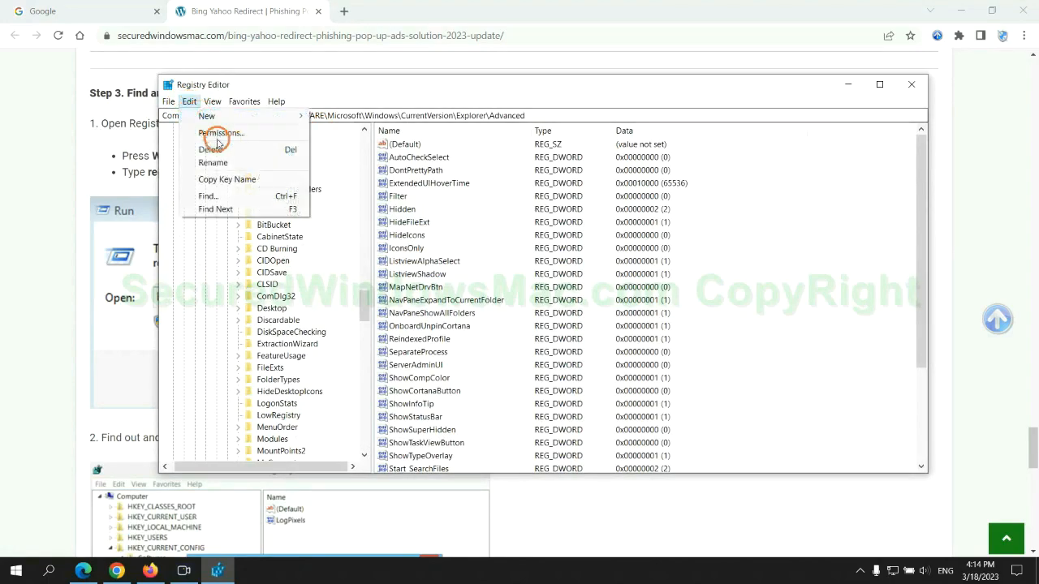
left_click(207, 195)
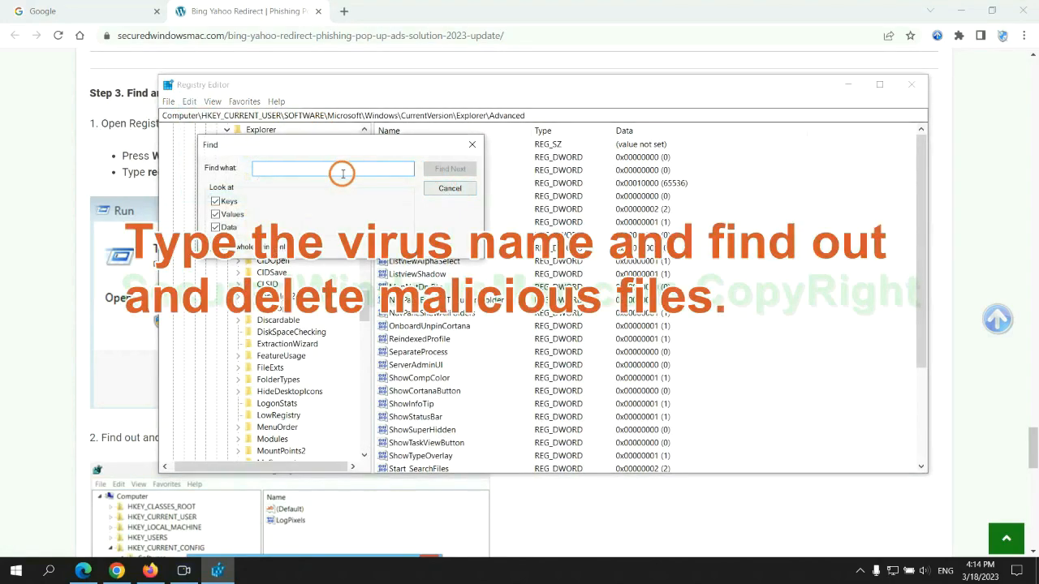
type("Apps")
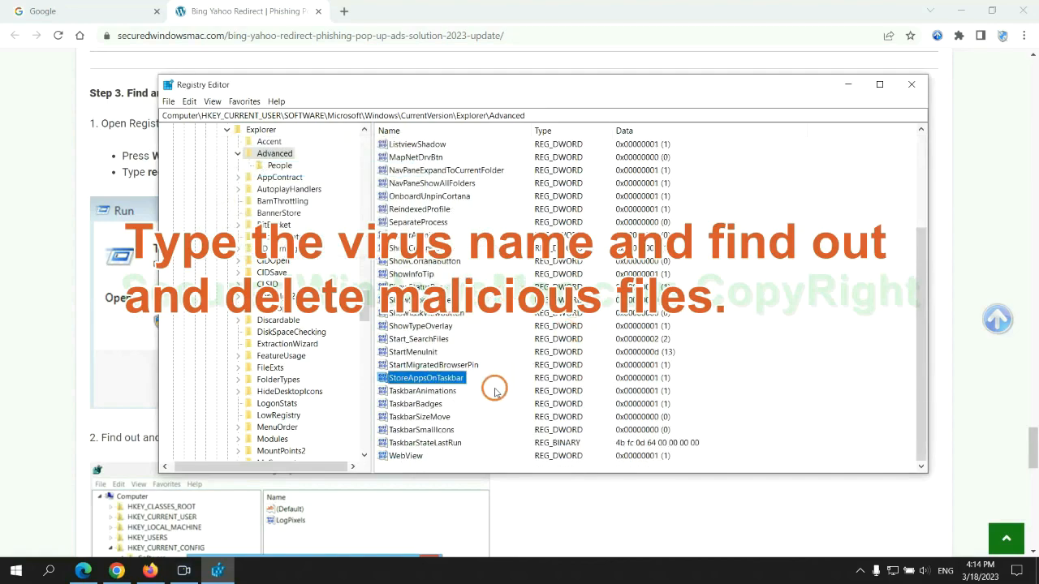
right_click(425, 377)
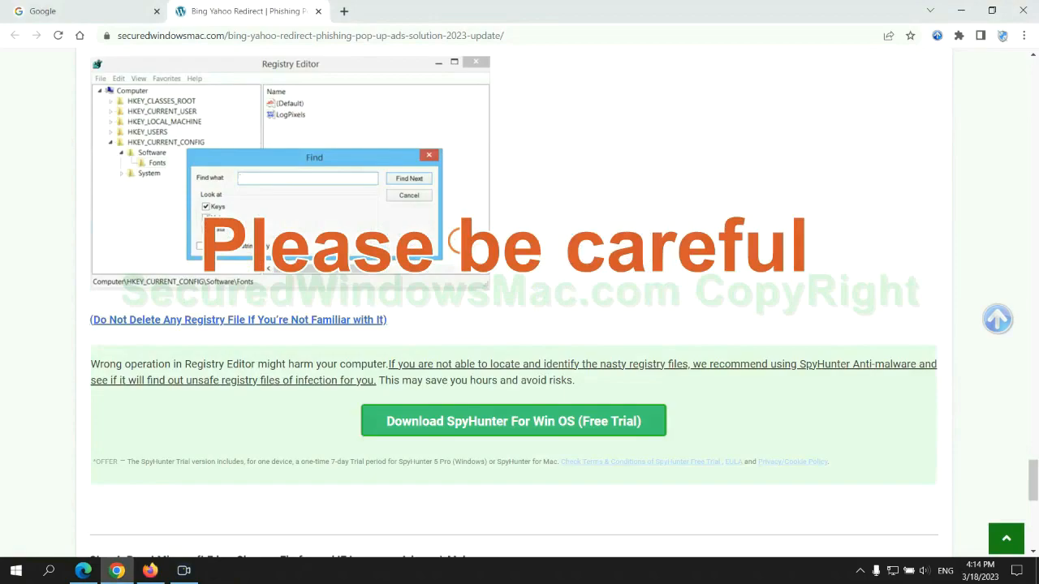
- Scroll the guide down to Step 4 on resetting Edge, Chrome and Firefox
scroll("down", 3)
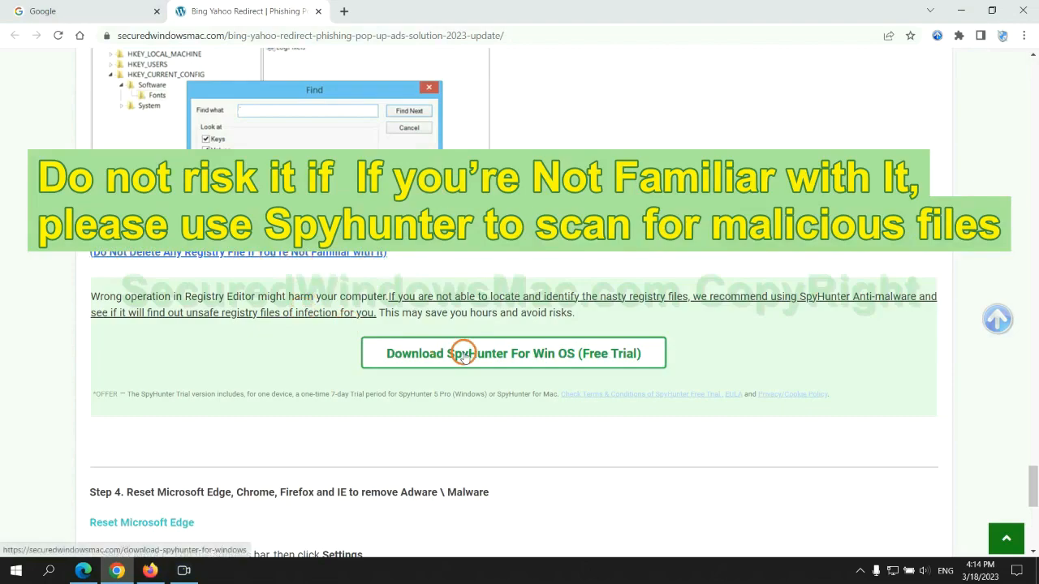
scroll("down", 3)
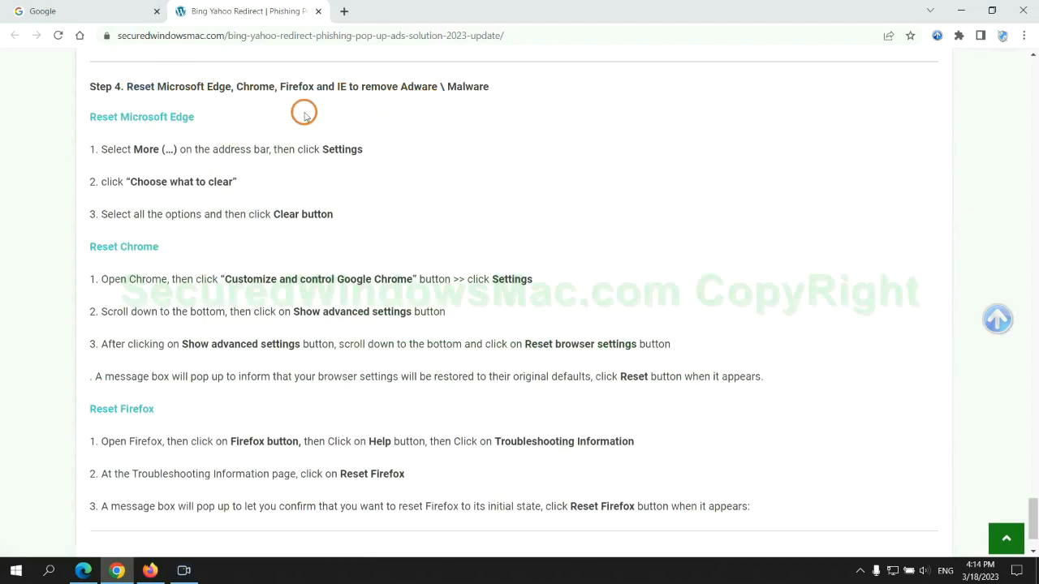
- In Edge's Privacy, search and services settings, bring up Choose what to clear for browsing data
left_click(82, 9)
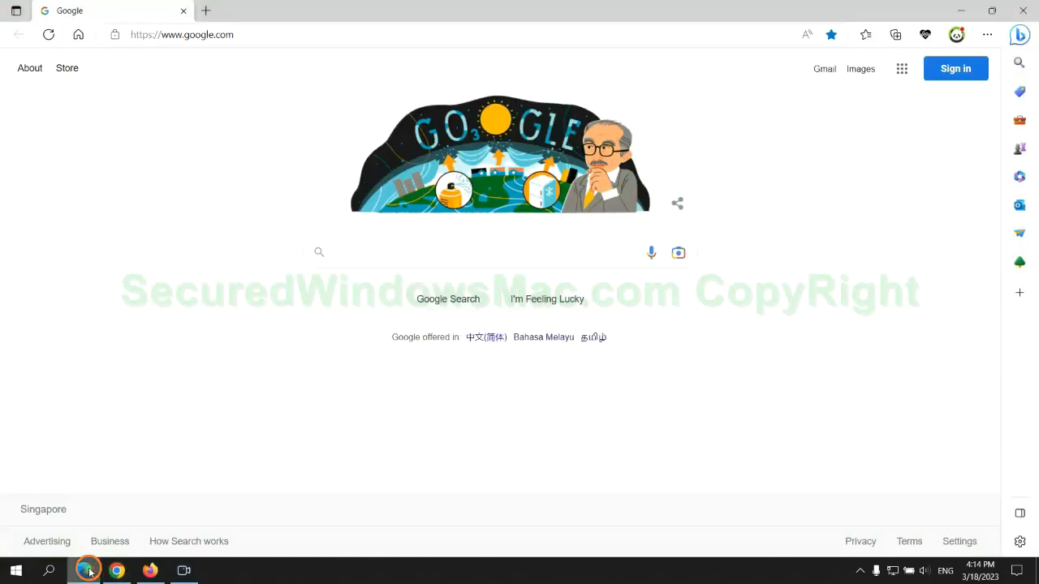
left_click(987, 36)
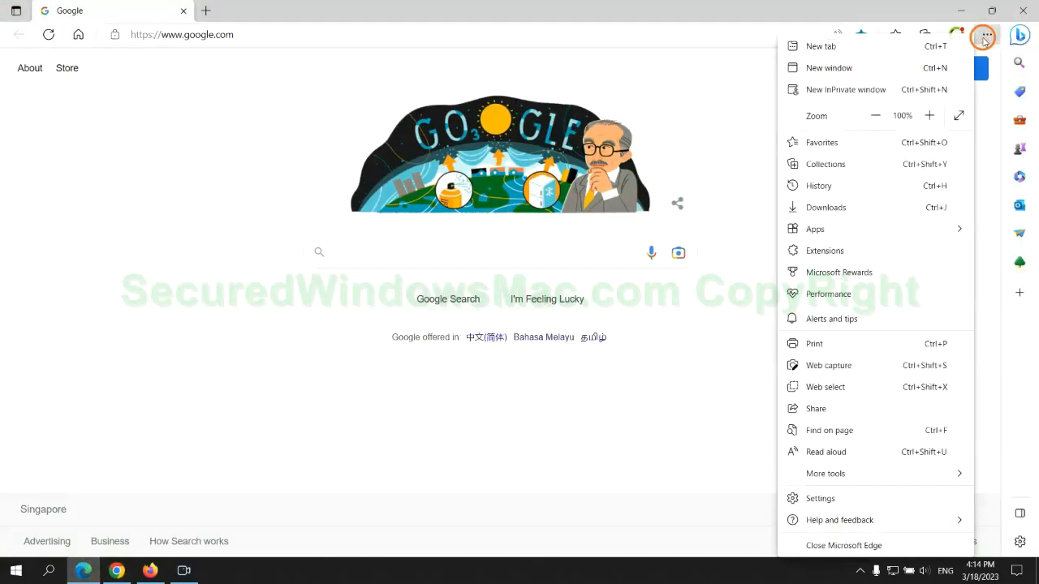
left_click(819, 498)
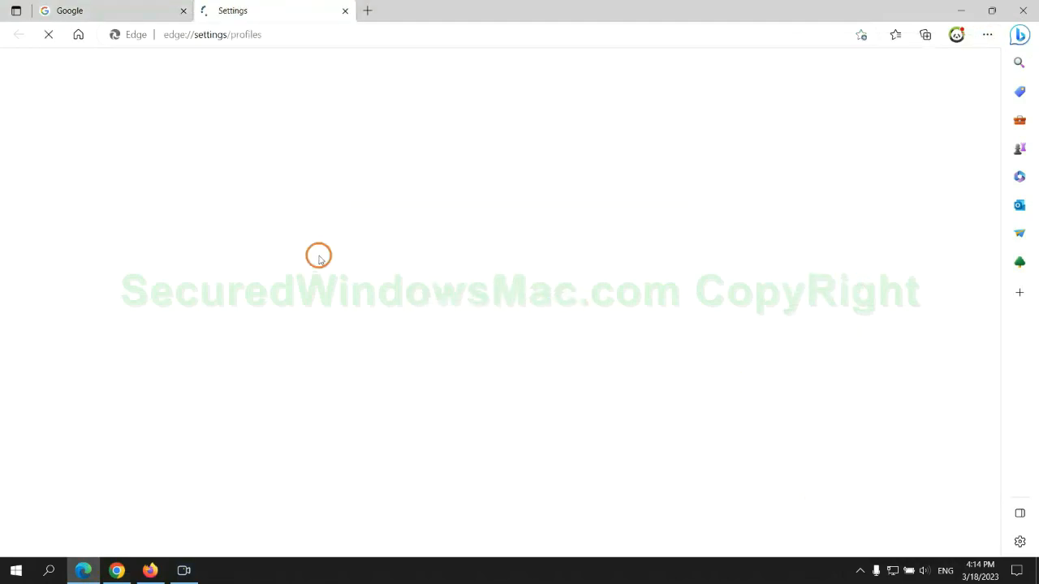
left_click(118, 163)
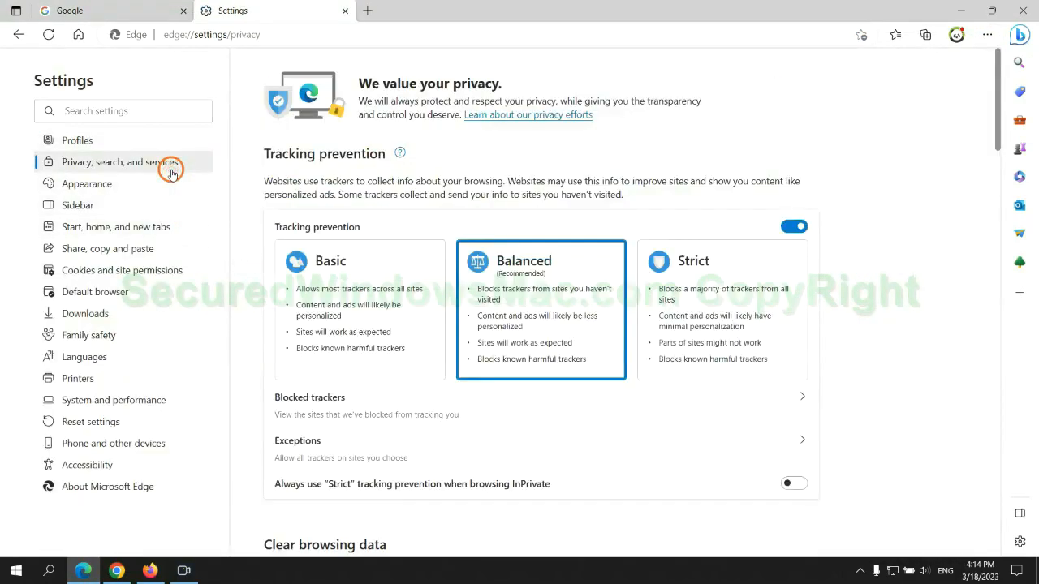
scroll("down", 3)
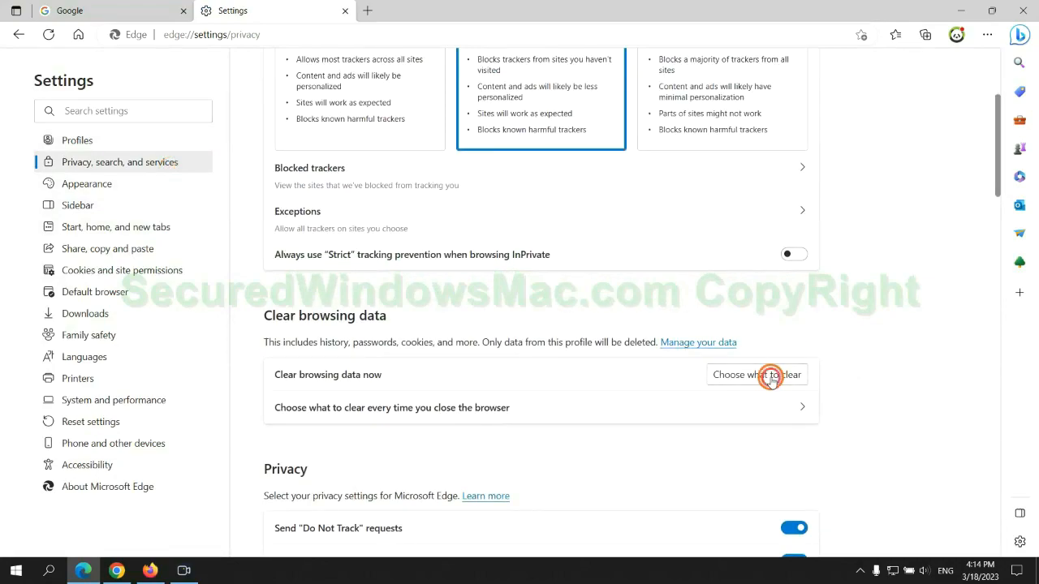
left_click(757, 374)
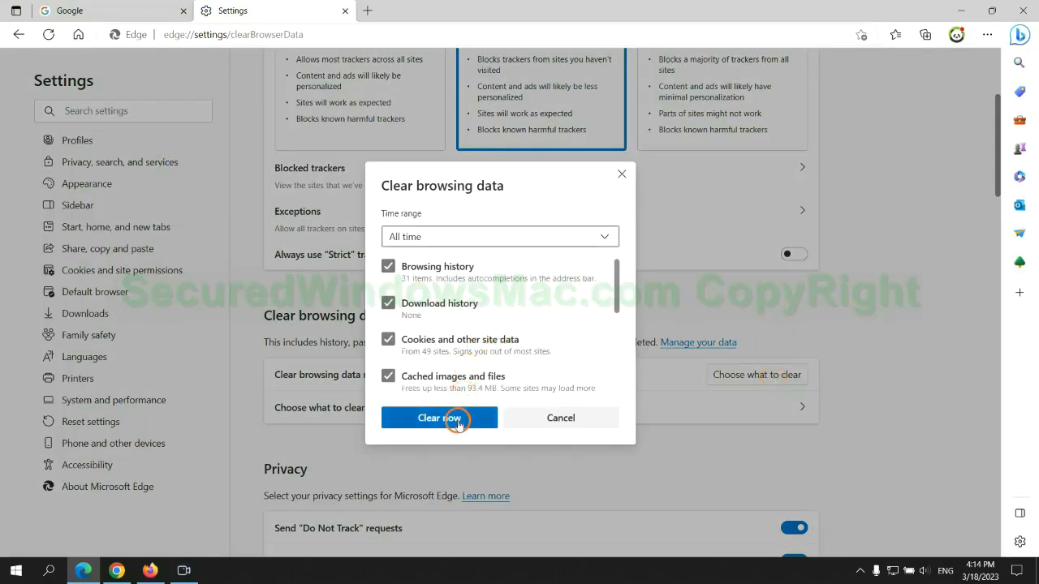
mouse_move(165, 478)
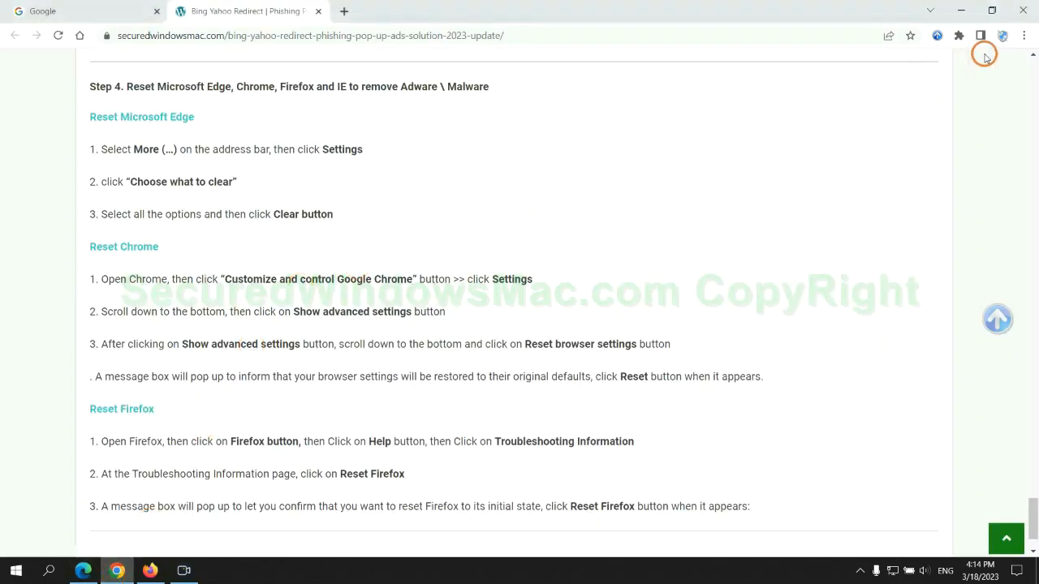
- Reach Chrome's Reset settings confirmation by searching settings for 'reset'
left_click(1023, 36)
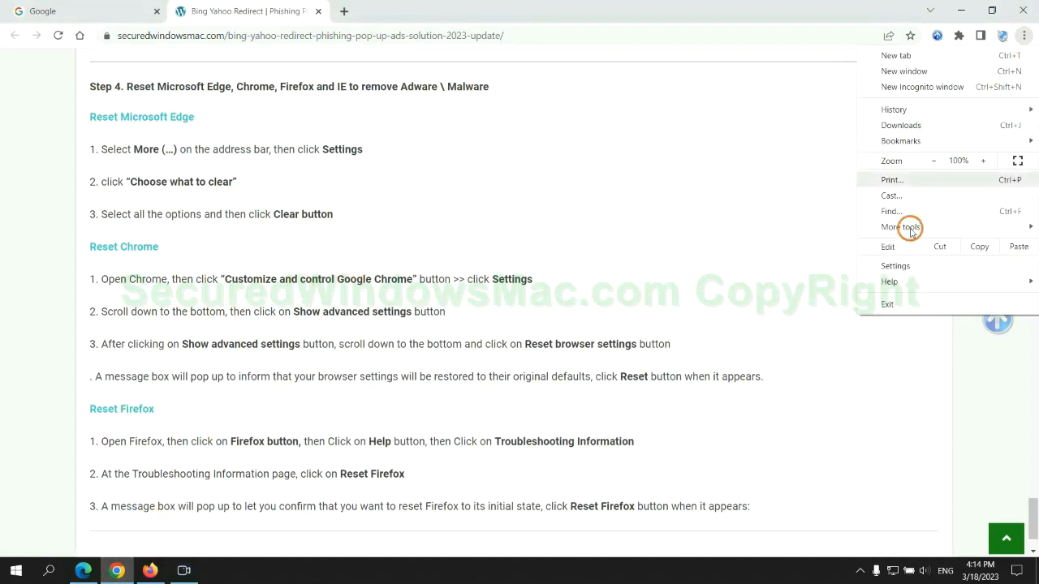
left_click(896, 266)
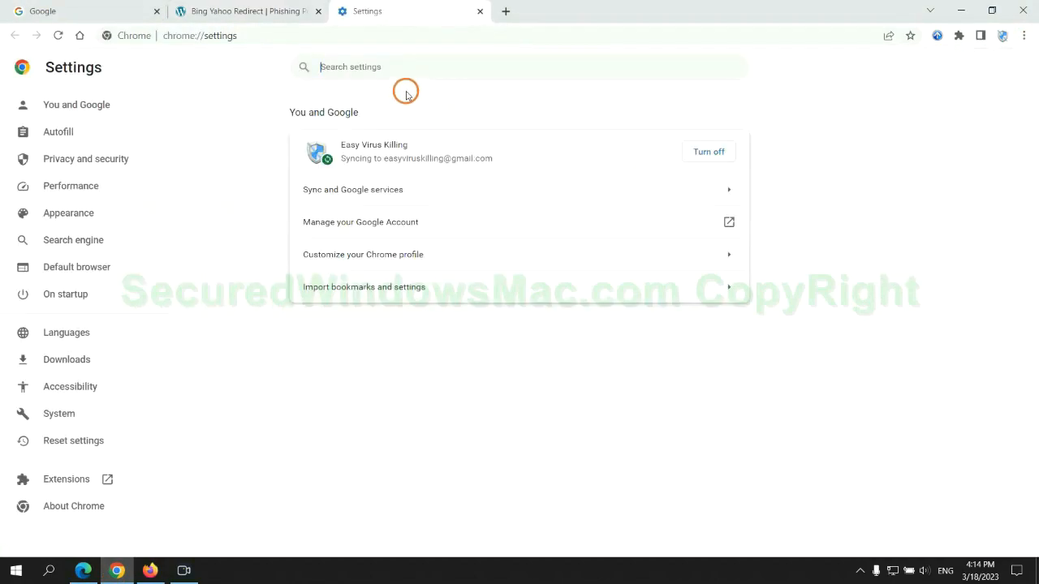
type("reset")
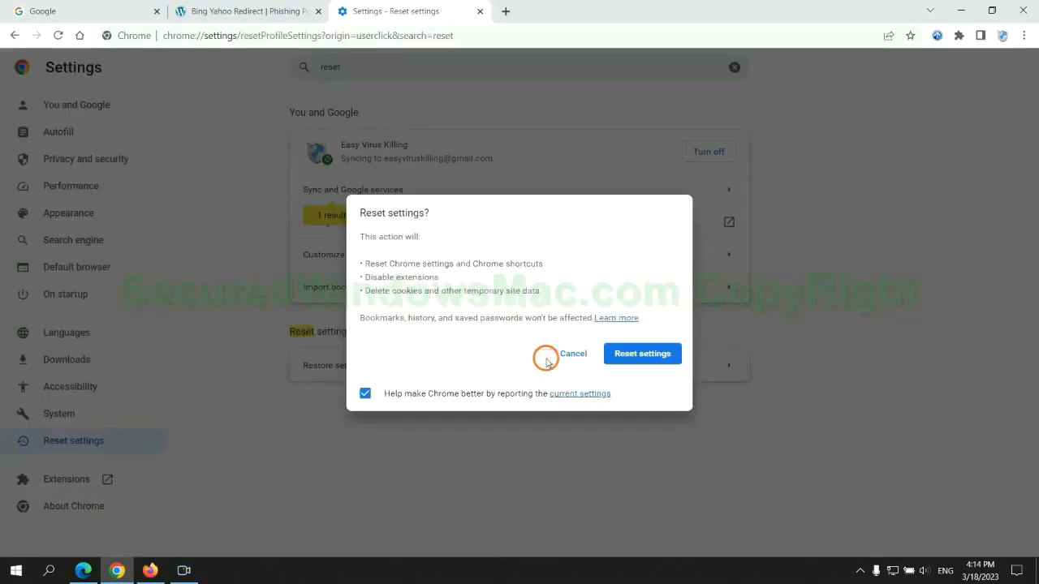
mouse_move(146, 558)
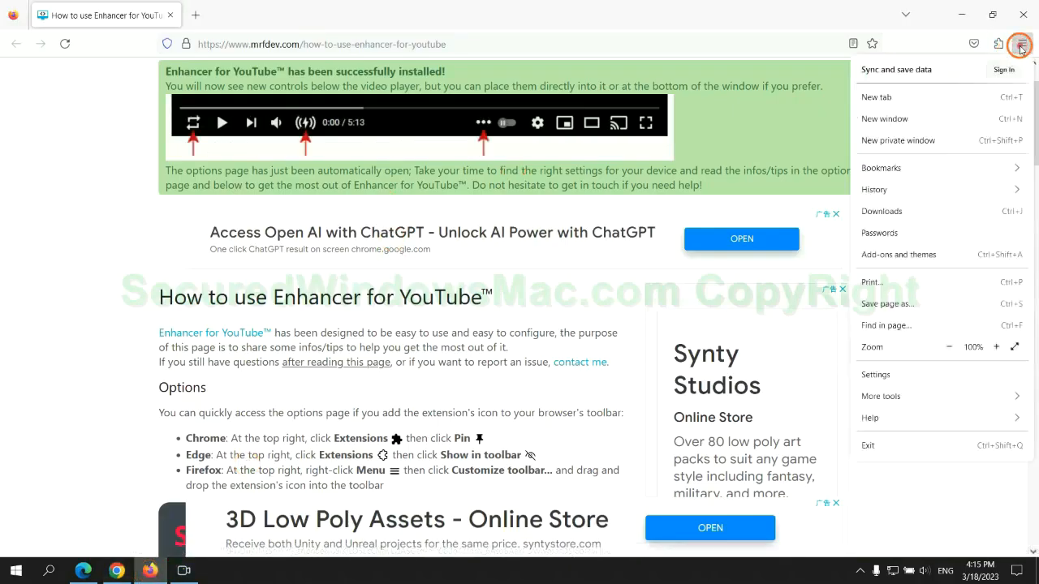
- Reach the Refresh Firefox prompt from Help > More troubleshooting information
left_click(870, 418)
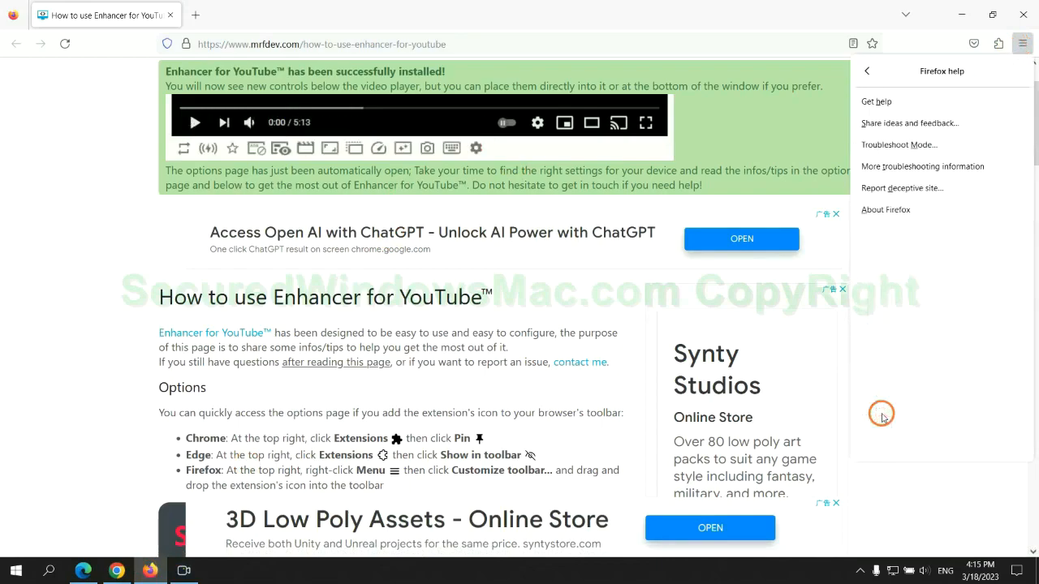
left_click(922, 165)
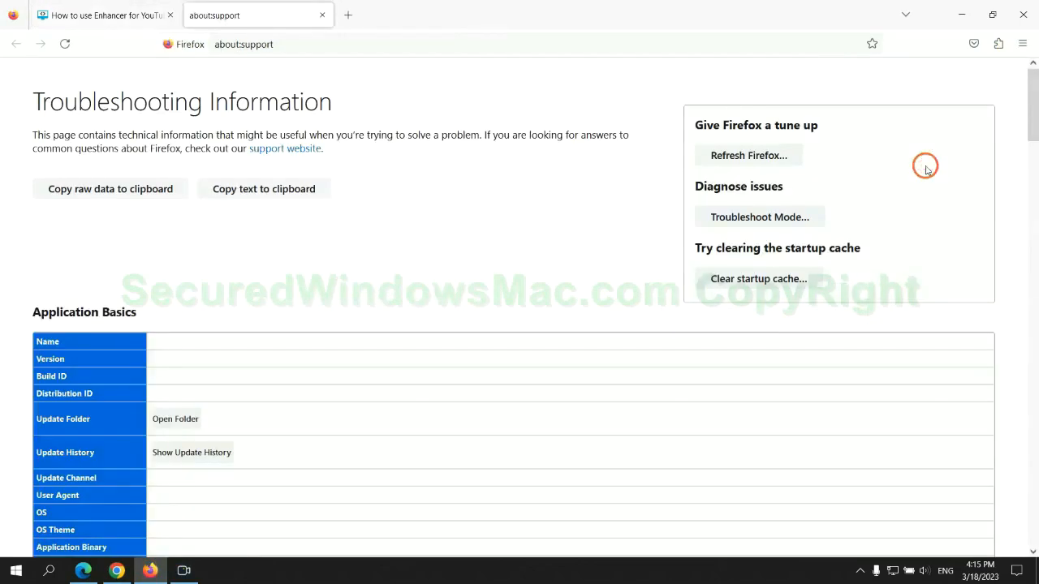
left_click(747, 156)
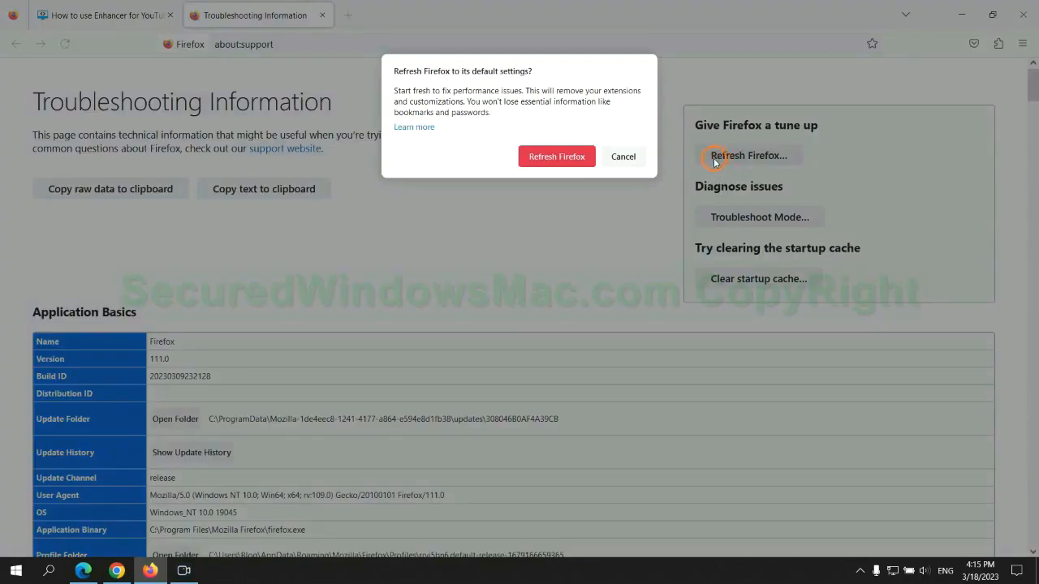